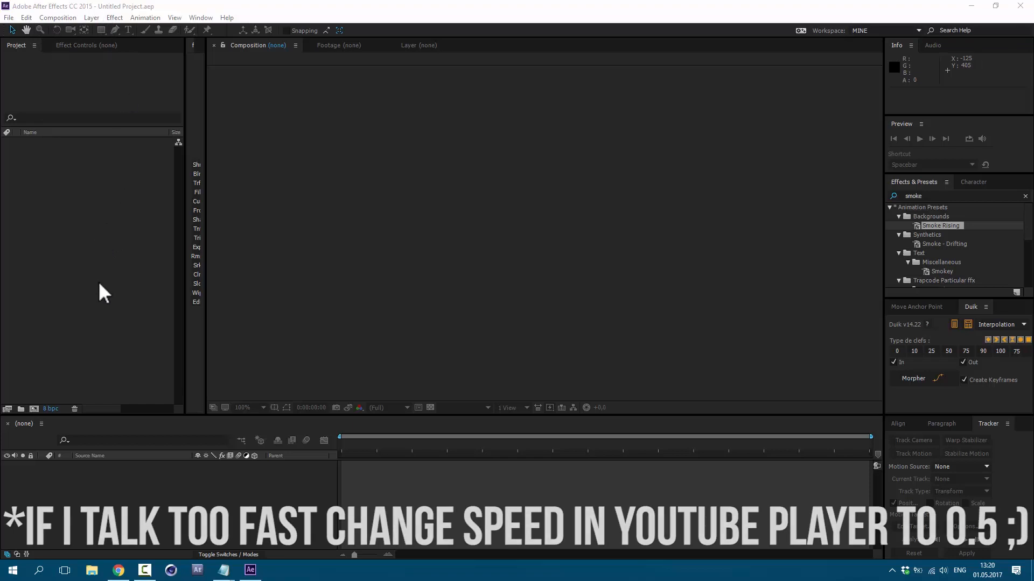
- Import the MVI_3506.mp4 parking-lot clip into the project via File > Import > File
left_click(8, 17)
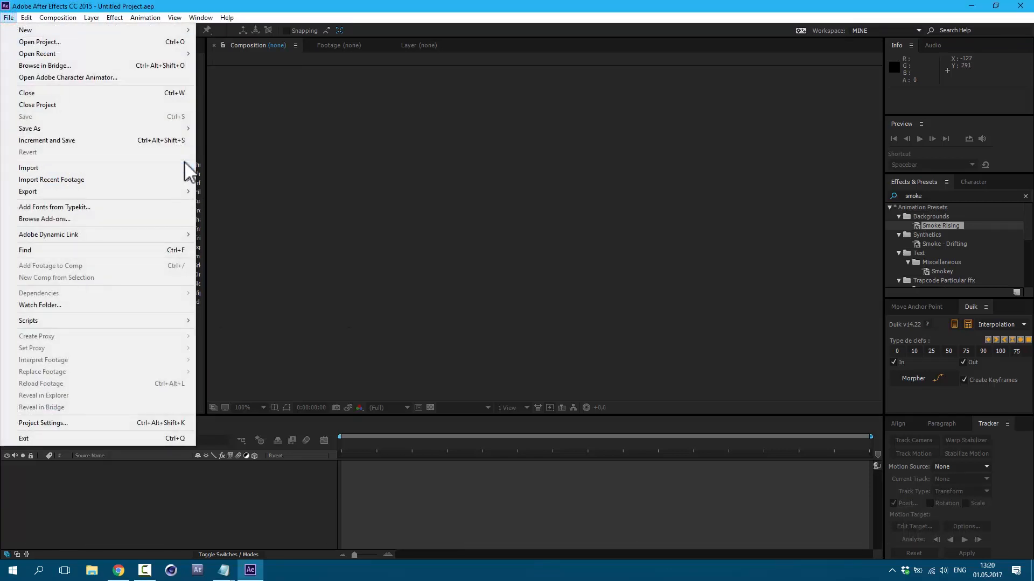
left_click(28, 167)
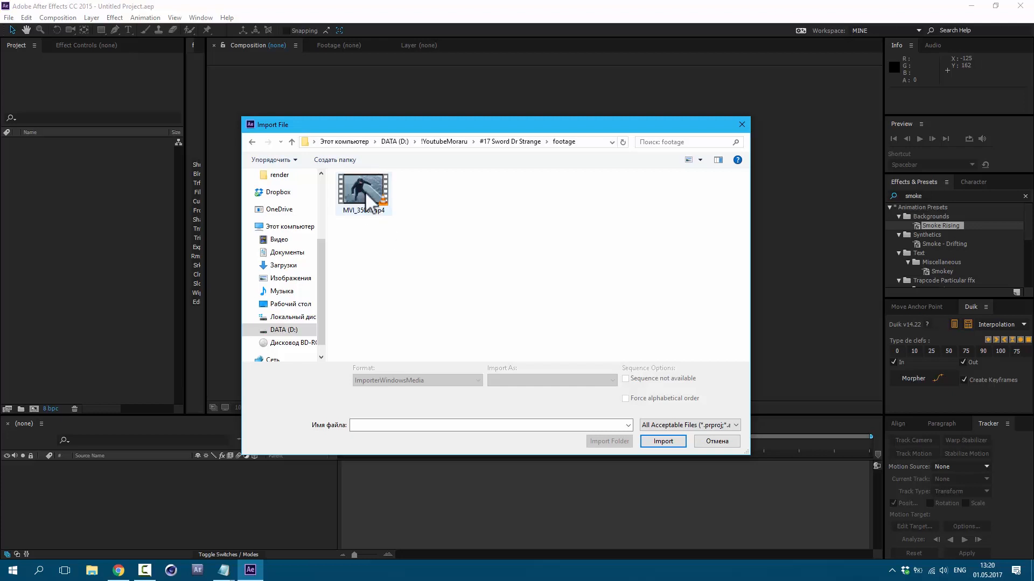
left_click(661, 441)
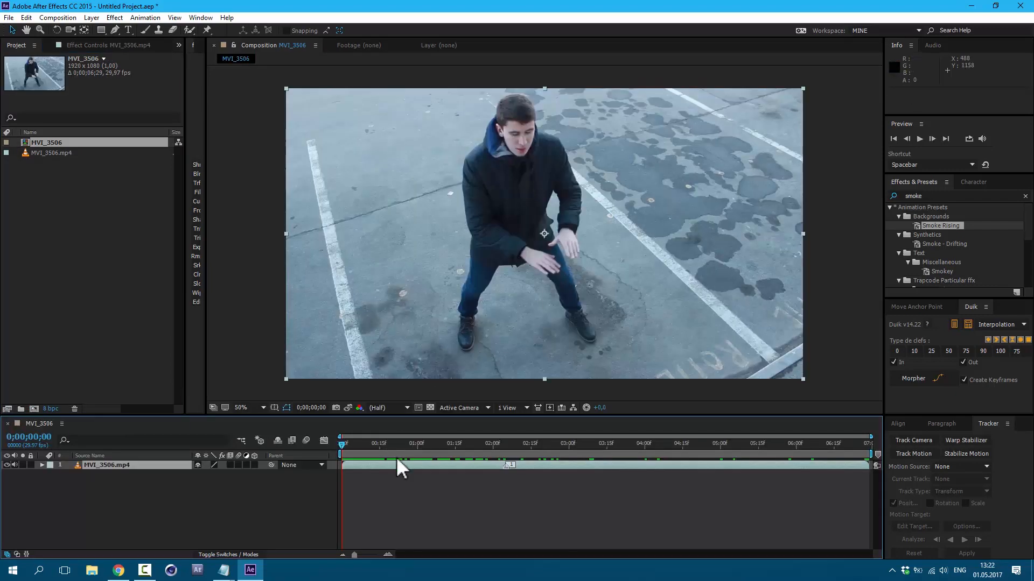
- At frame 27, select the MVI_3506.mp4 layer and start Track Motion on it
left_click(406, 444)
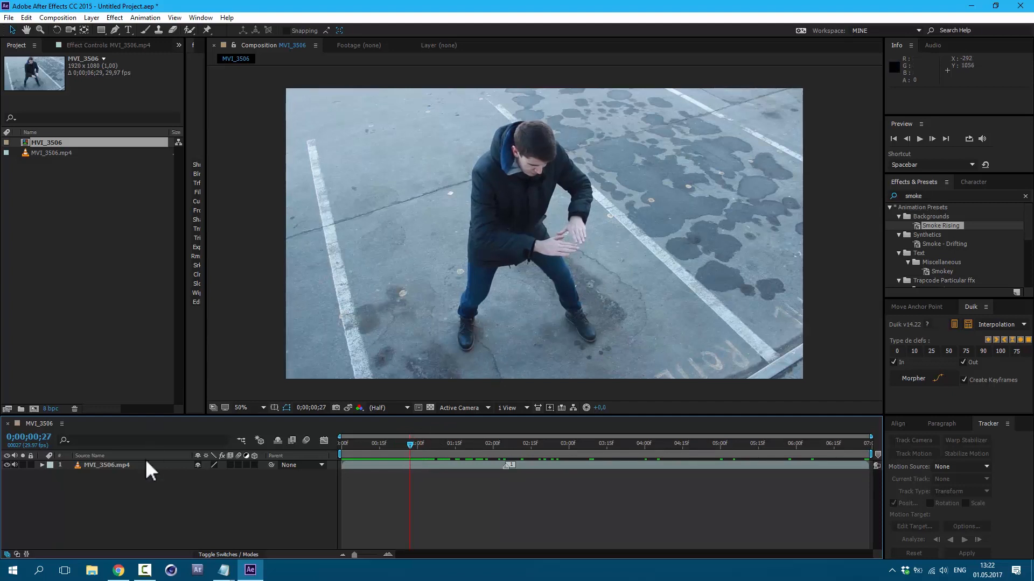
left_click(106, 464)
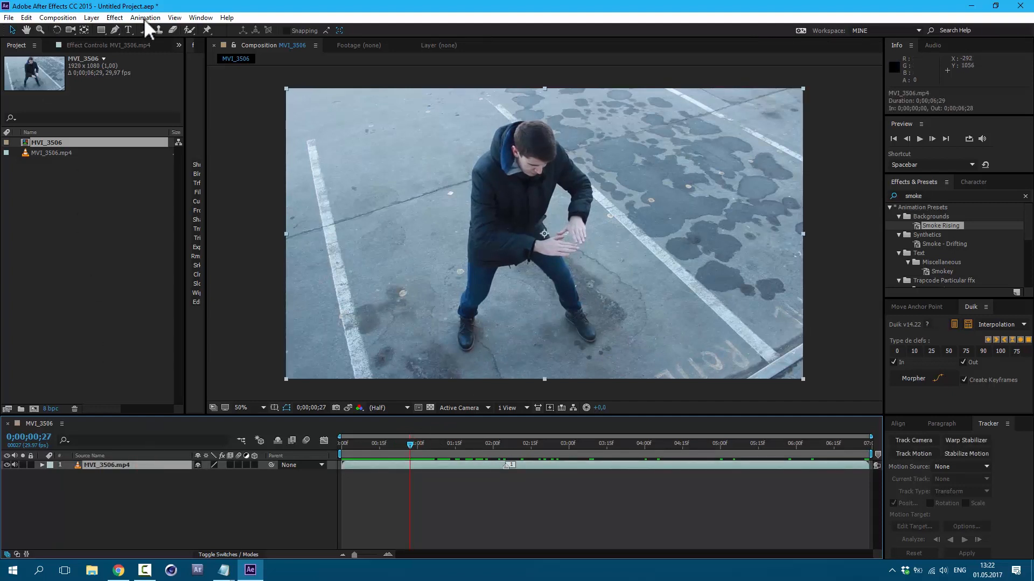
left_click(144, 18)
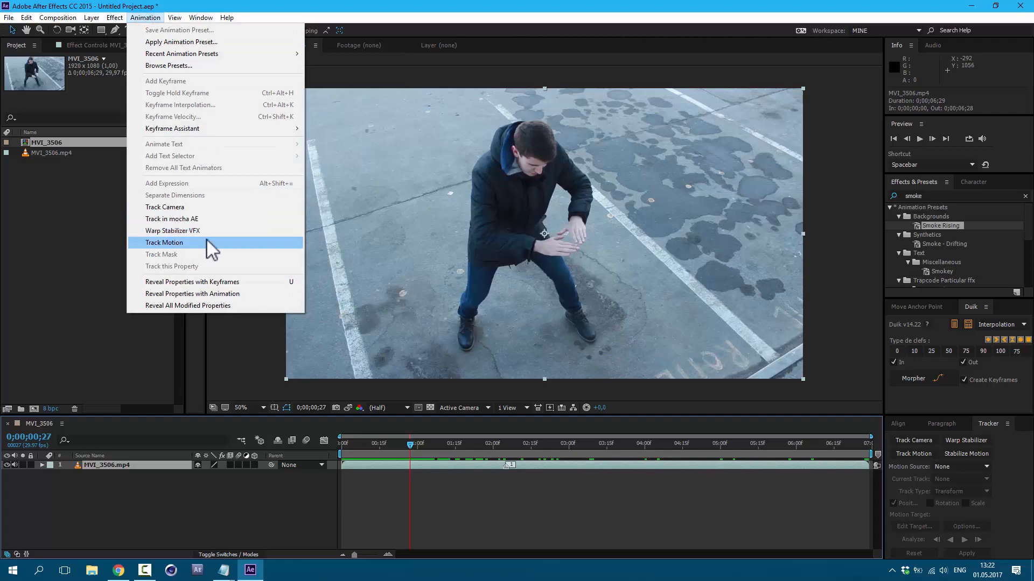
left_click(164, 242)
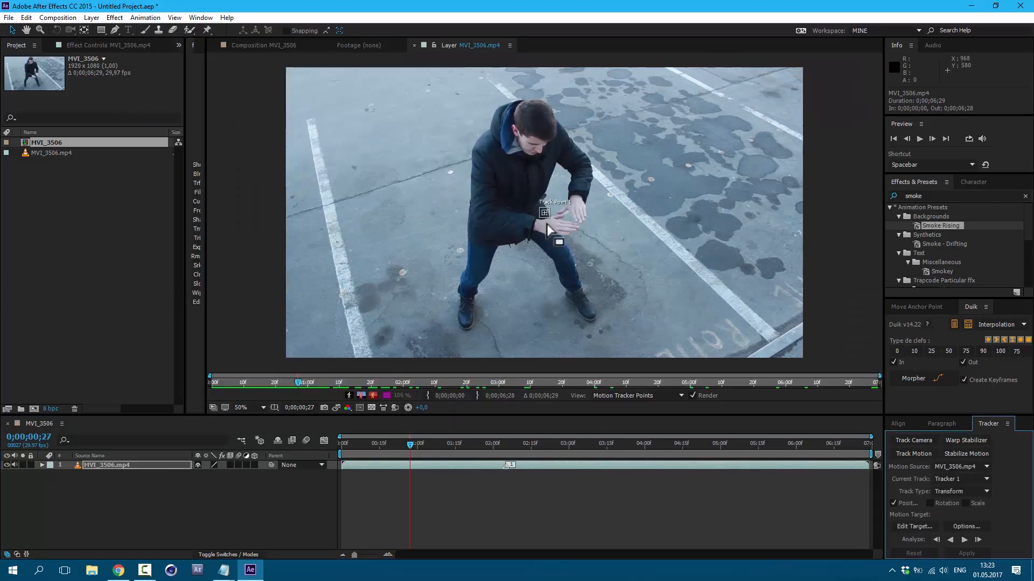
- Place Track Point 1 on the back of the hand and analyze forward, pausing and resuming
left_click(241, 408)
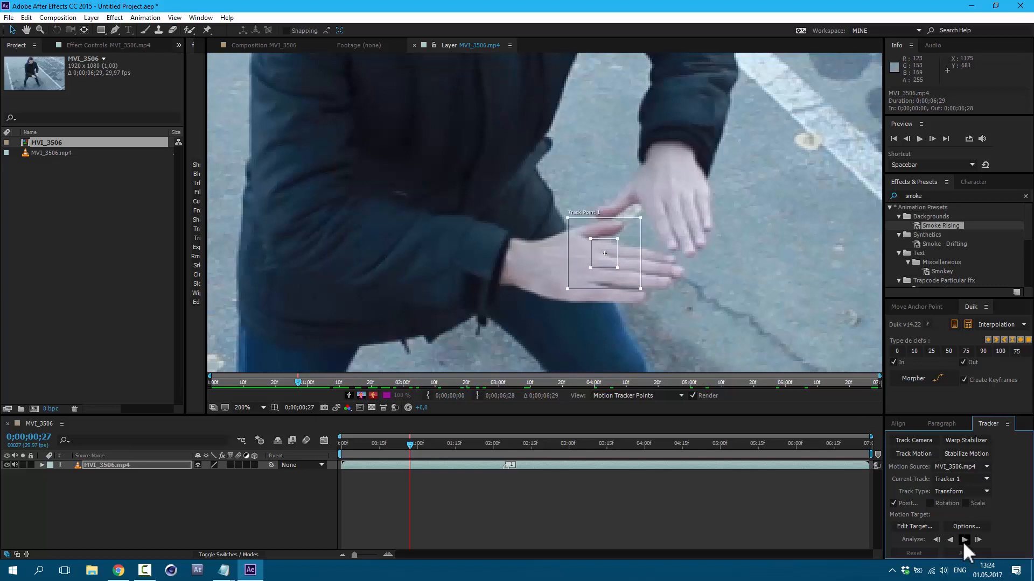
mouse_move(978, 540)
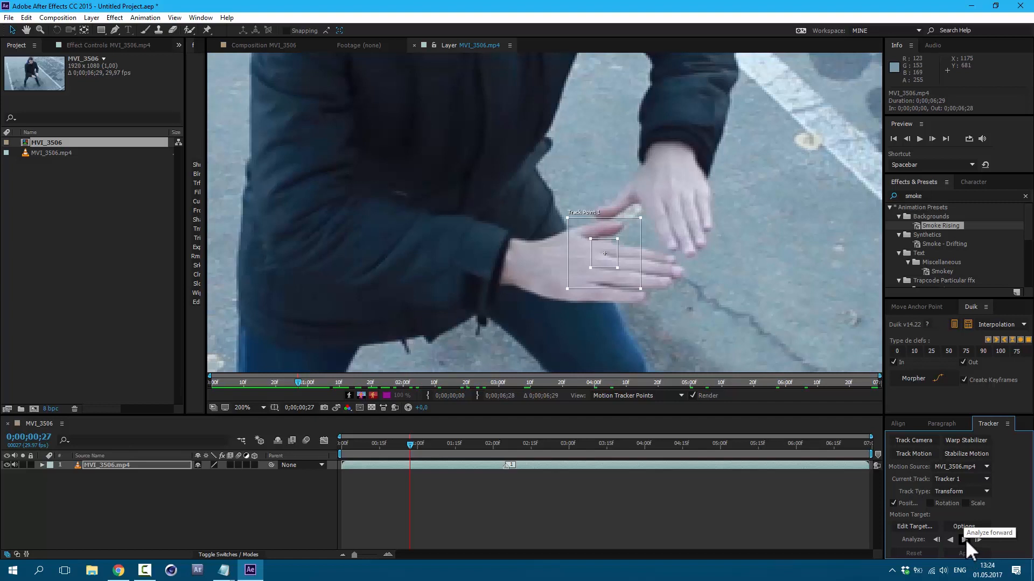
left_click(971, 540)
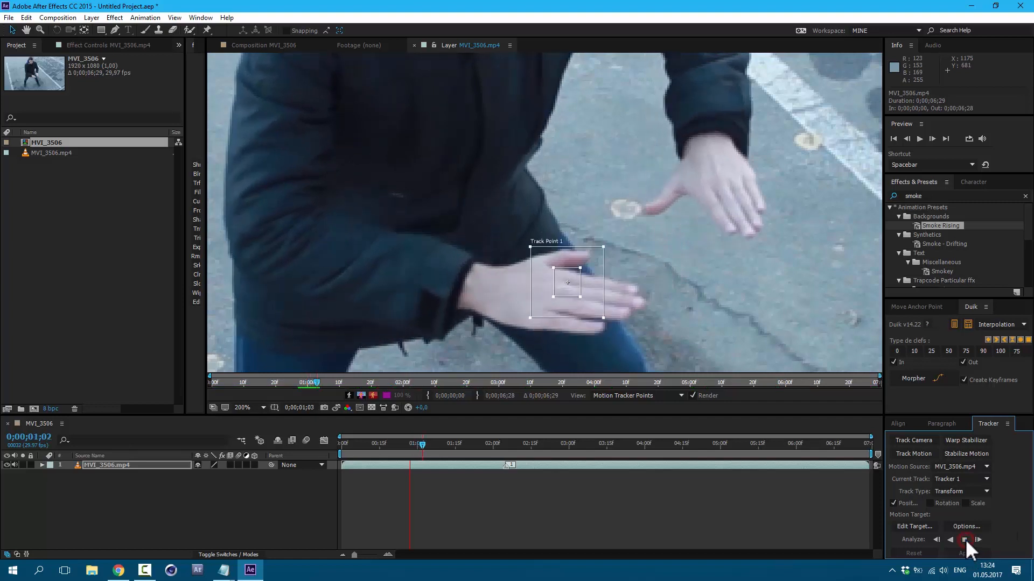
left_click(978, 540)
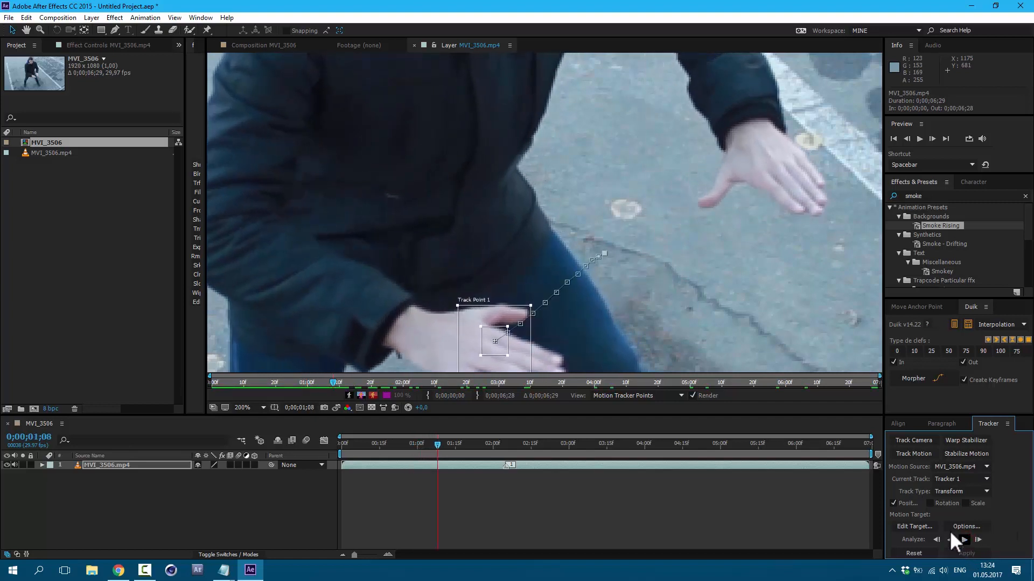
key("space")
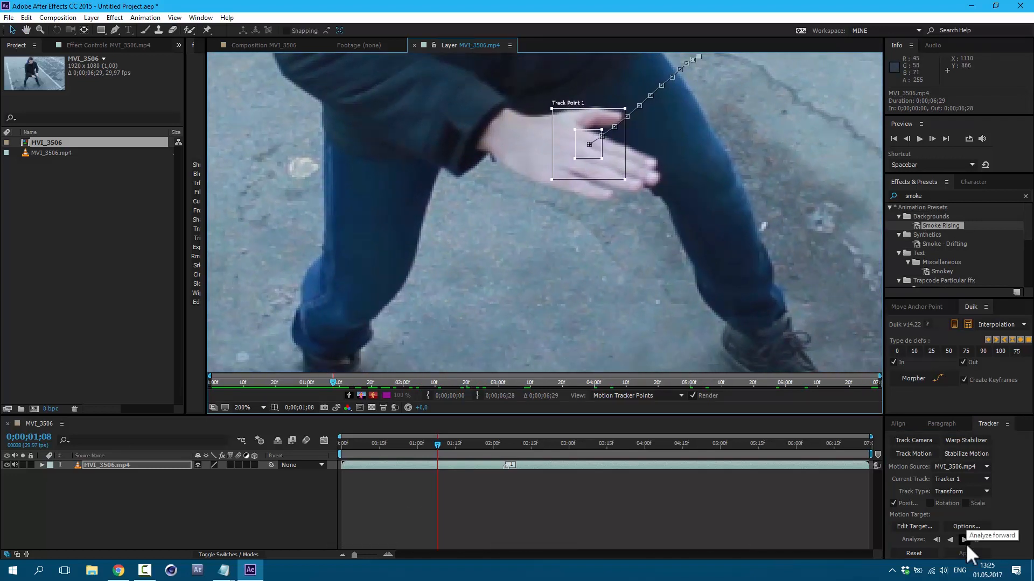
left_click(978, 539)
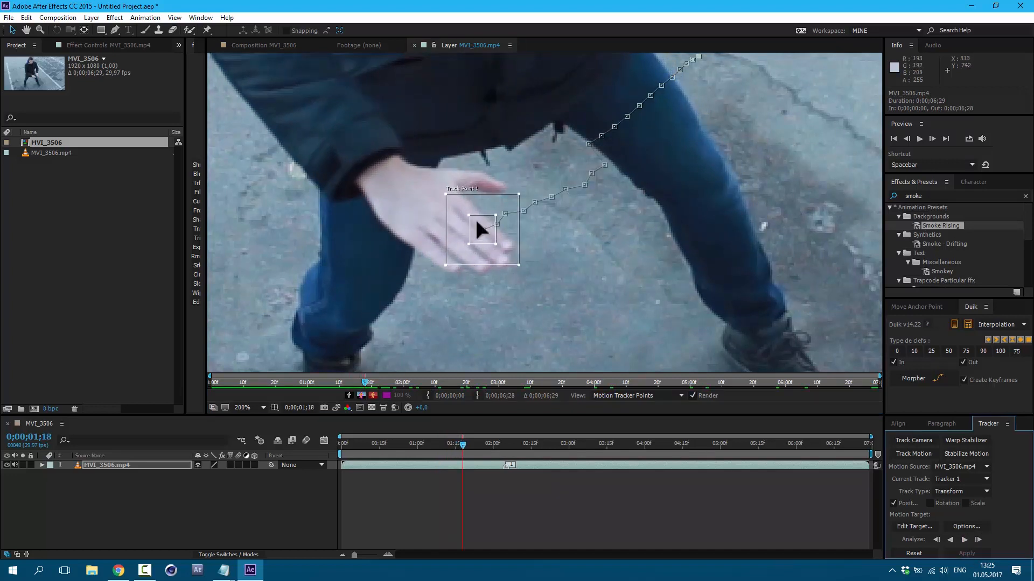
mouse_move(587, 255)
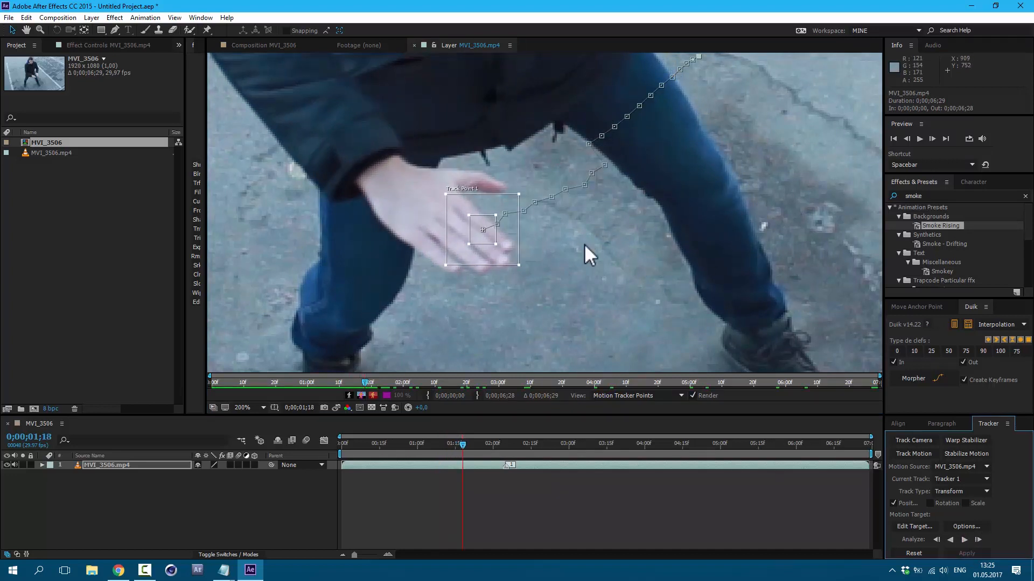
mouse_move(908, 139)
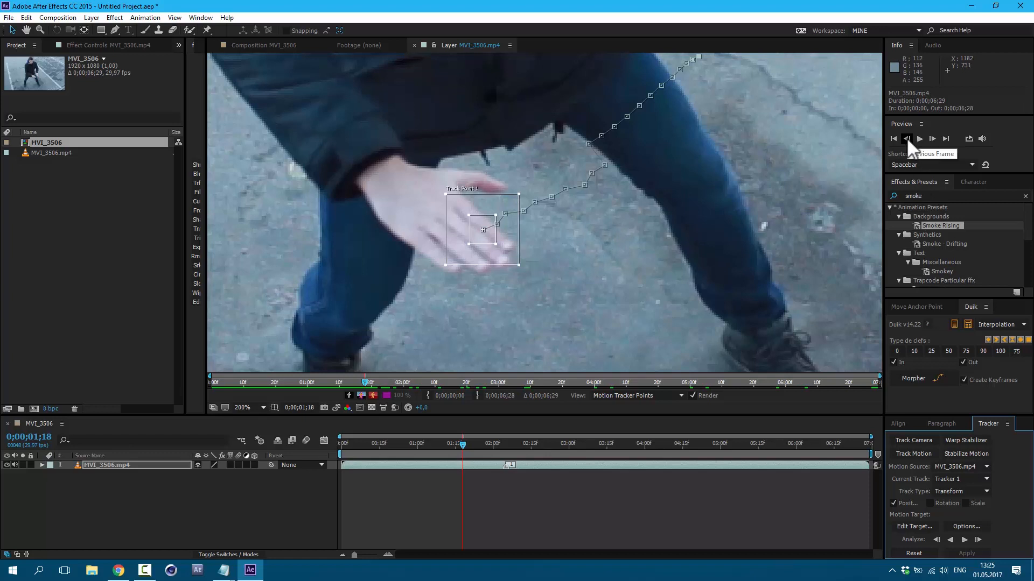
- Step back to where the track drifted and re-track the hand frame by frame
left_click(906, 138)
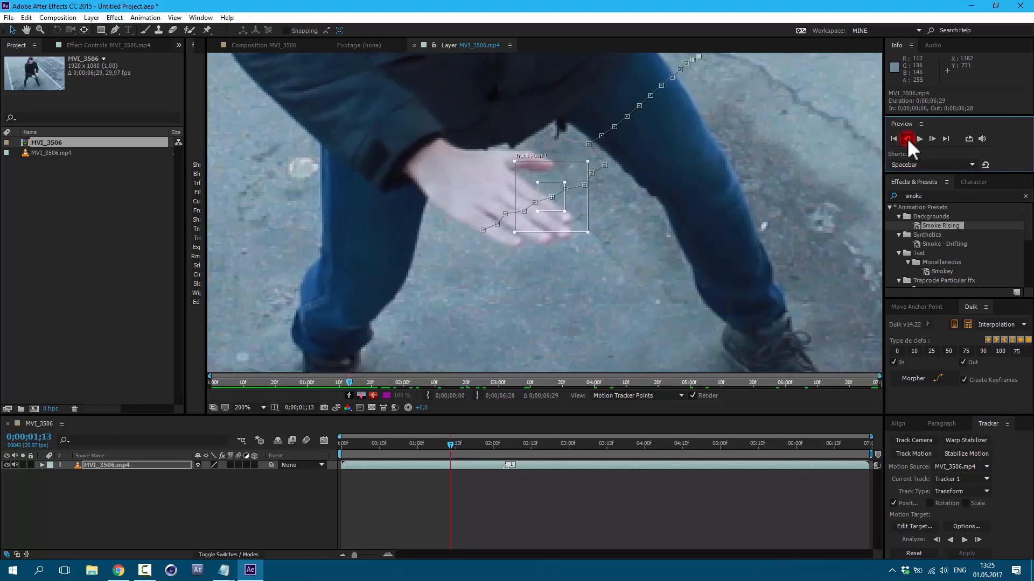
left_click(978, 539)
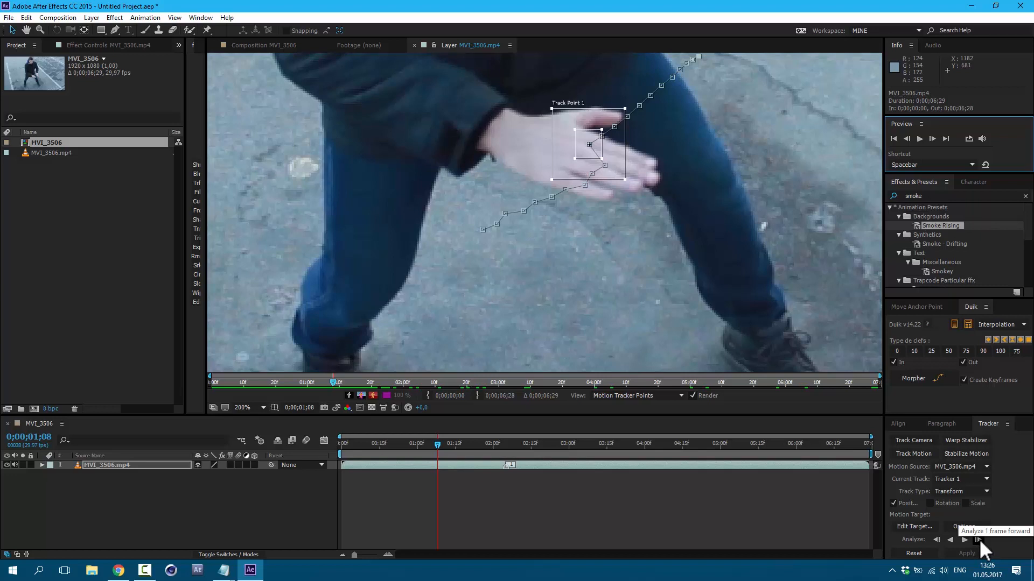
left_click(977, 540)
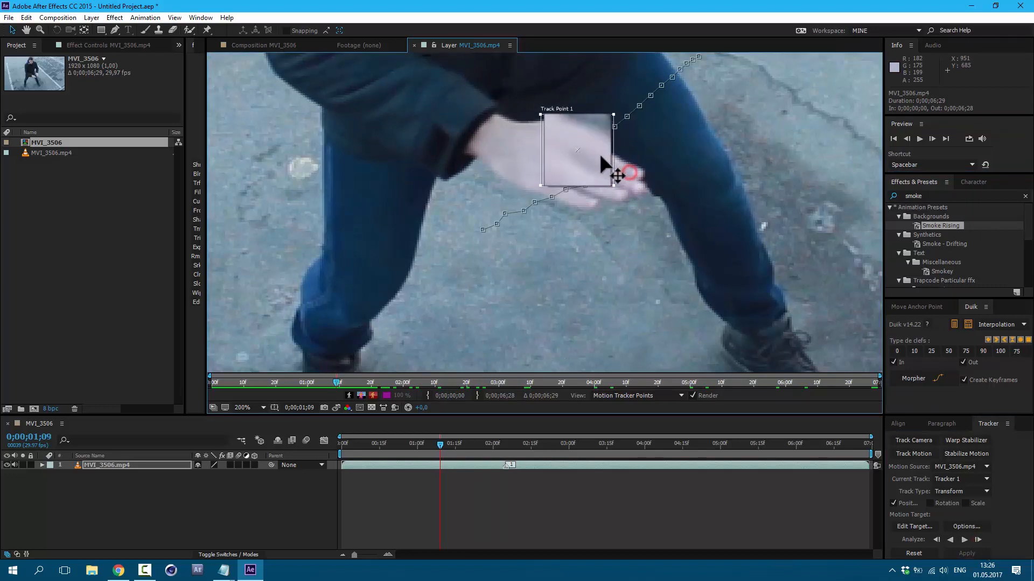
left_click(978, 540)
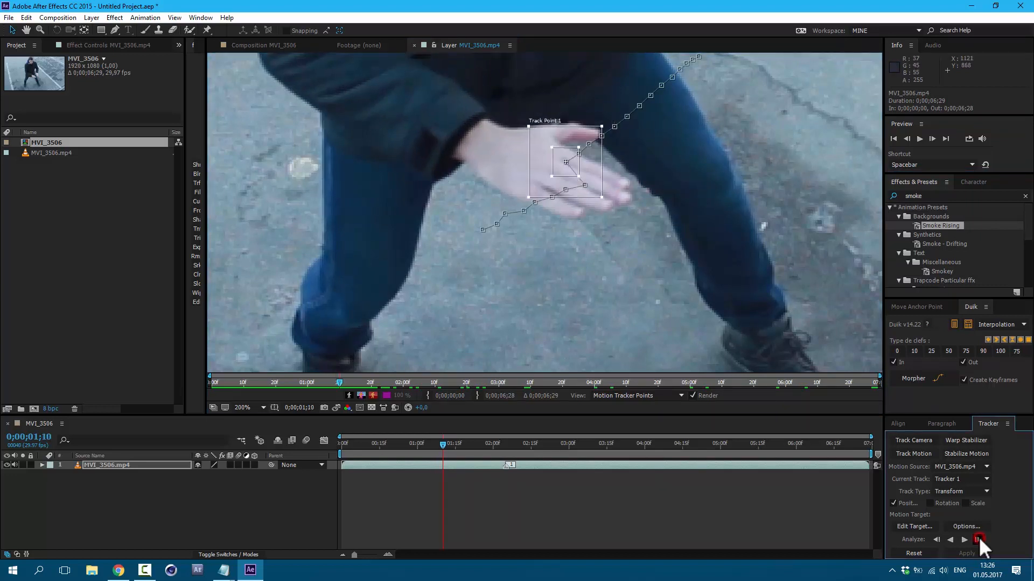
left_click(977, 539)
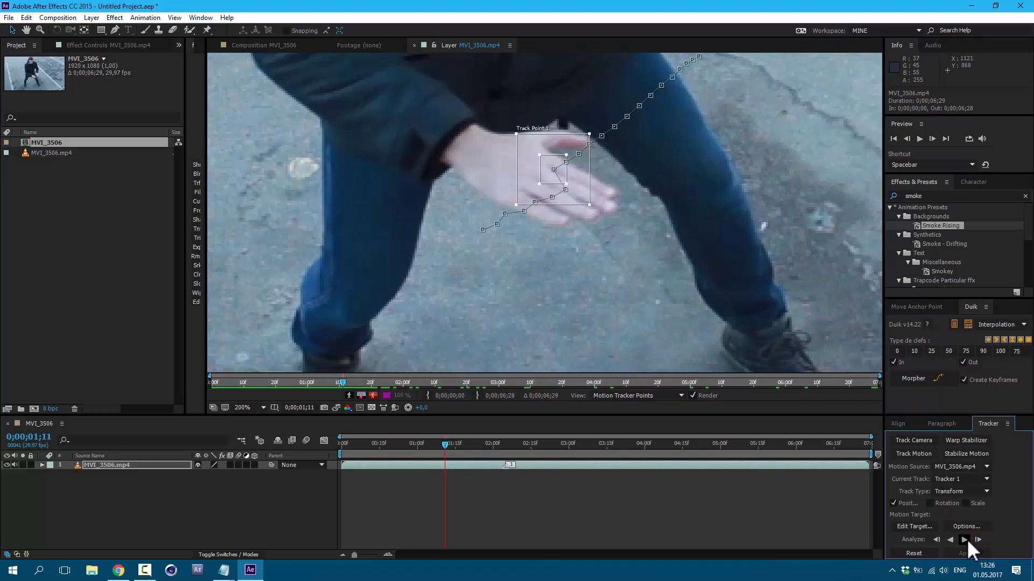
left_click(978, 540)
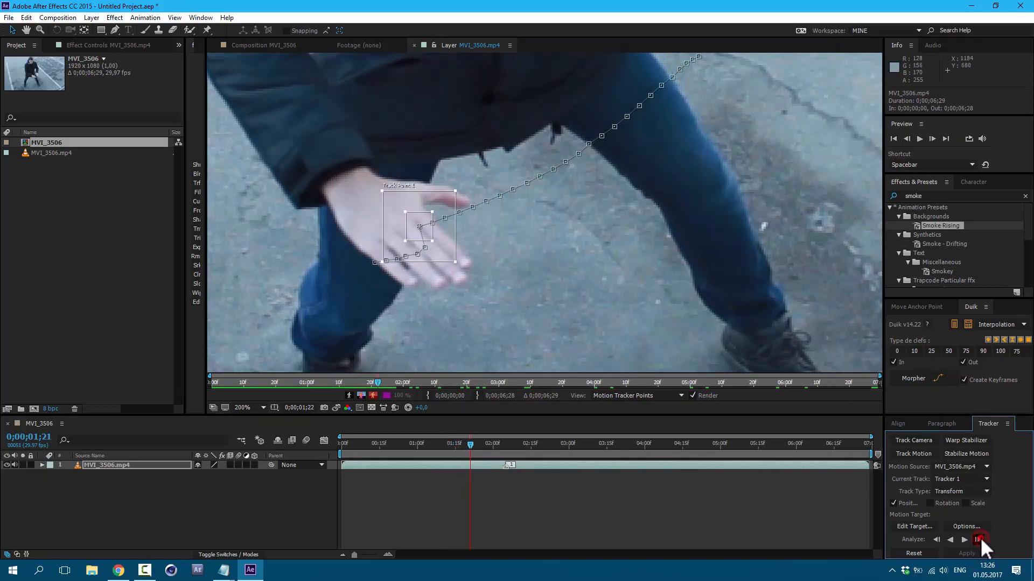
left_click(978, 540)
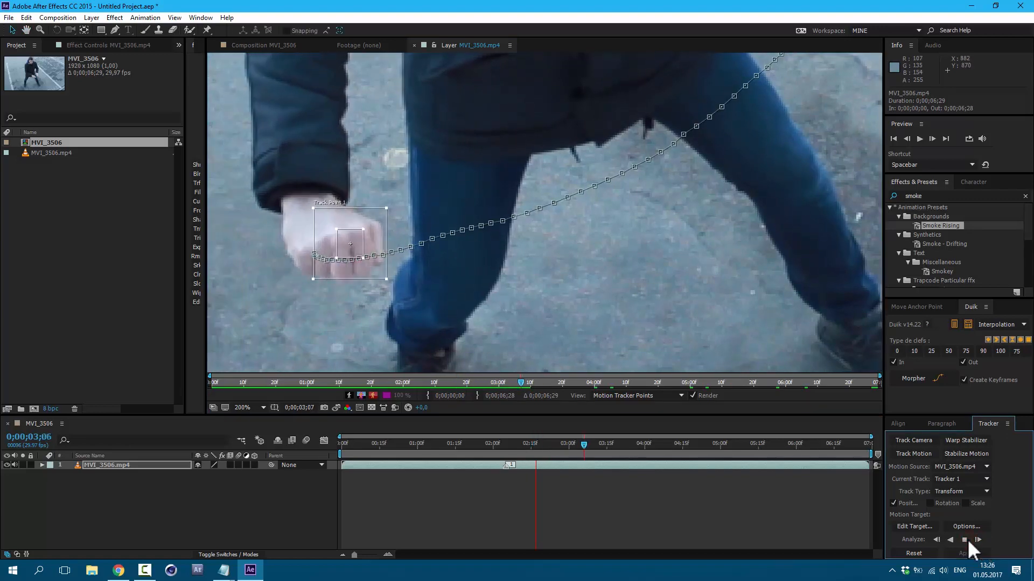
left_click(978, 540)
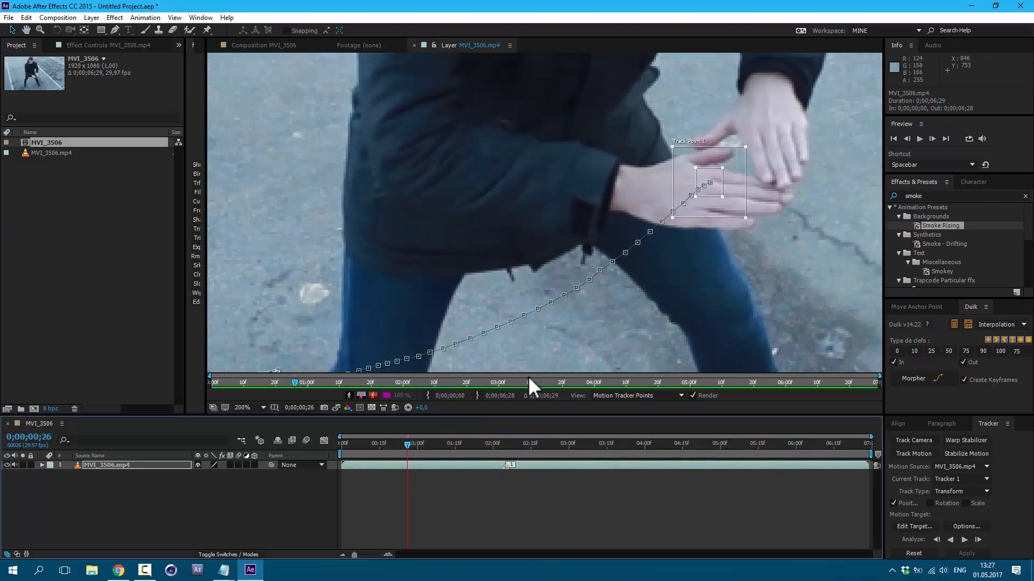
- Review the next frame and continue analyzing the hand track through the footage
left_click(933, 139)
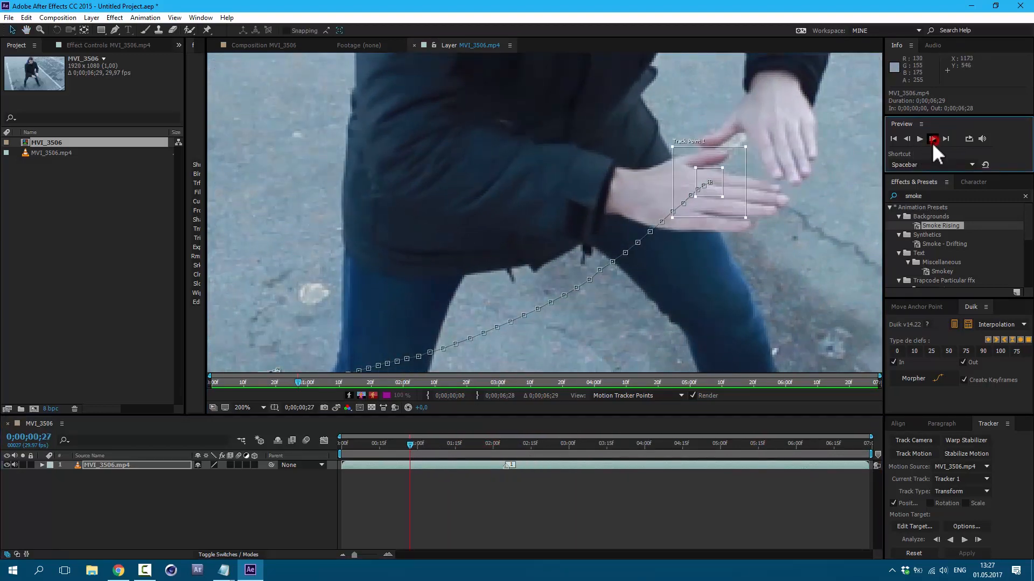
left_click(936, 540)
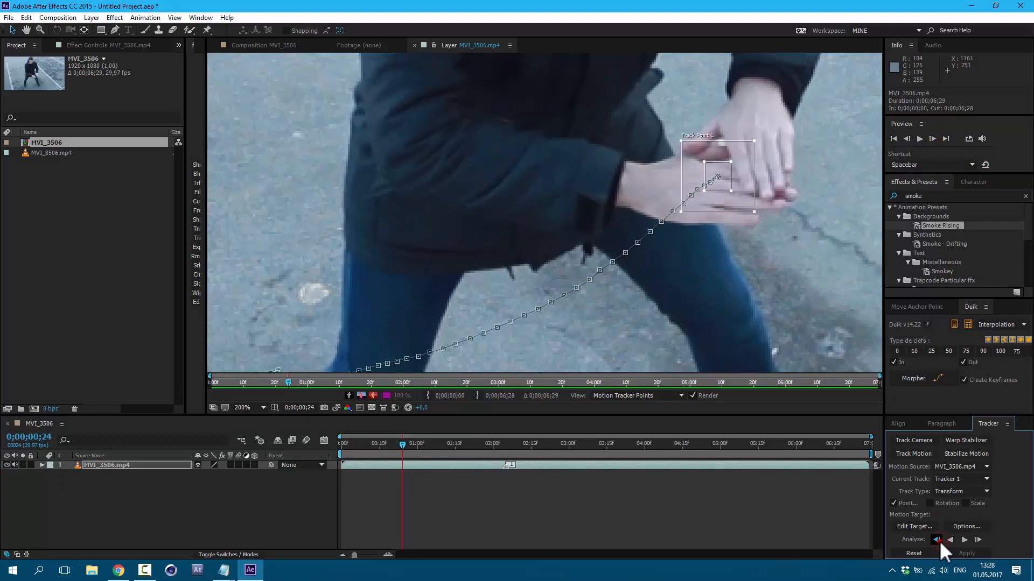
left_click(91, 17)
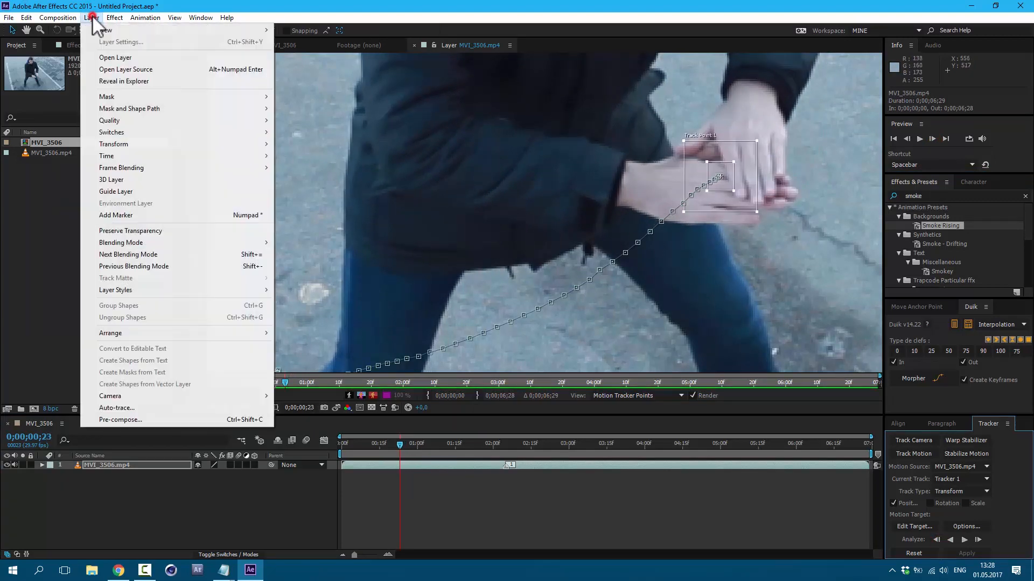
mouse_move(105, 30)
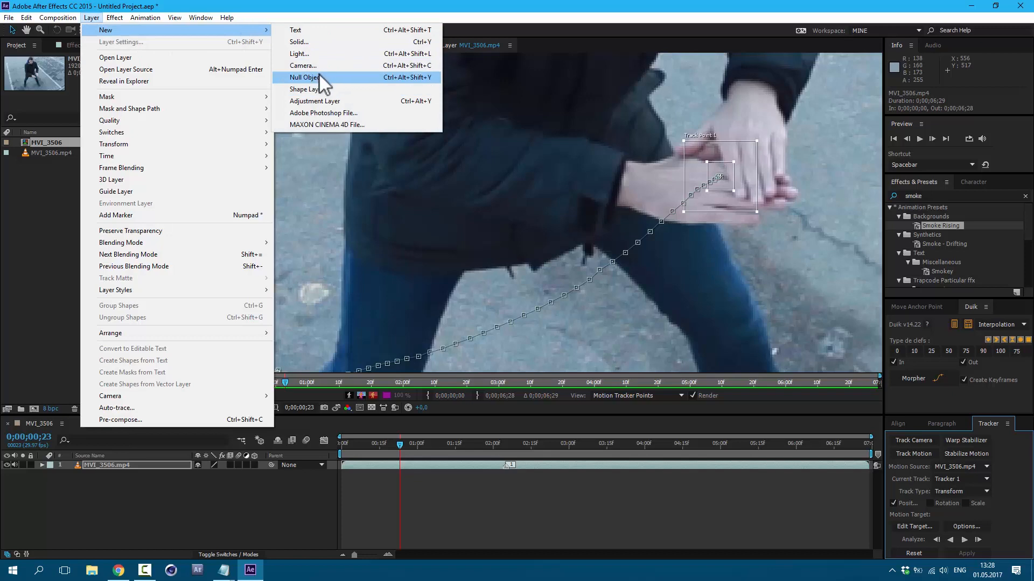
- Add Null 1 and apply the hand track data to it in X and Y
left_click(306, 77)
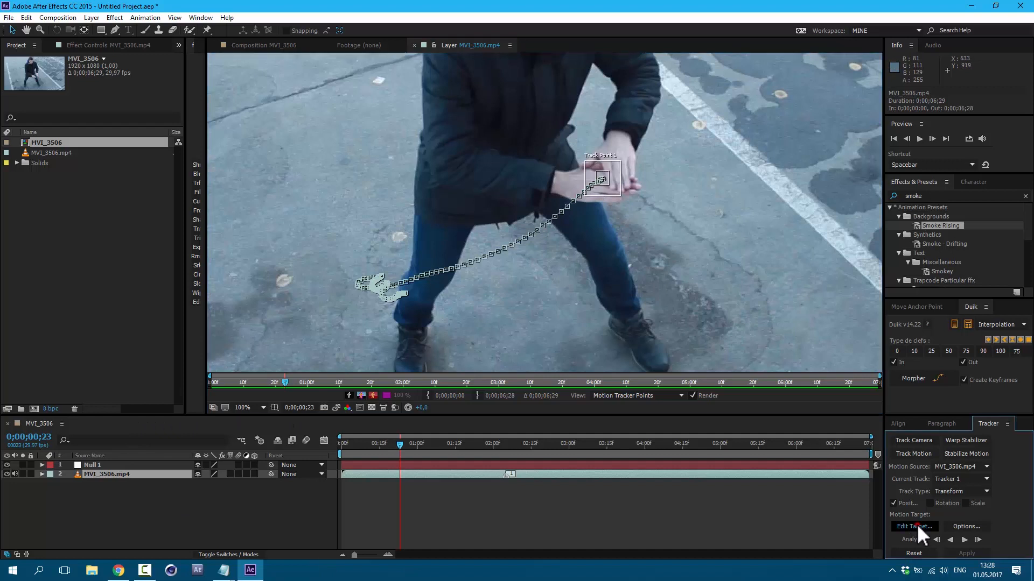
left_click(913, 526)
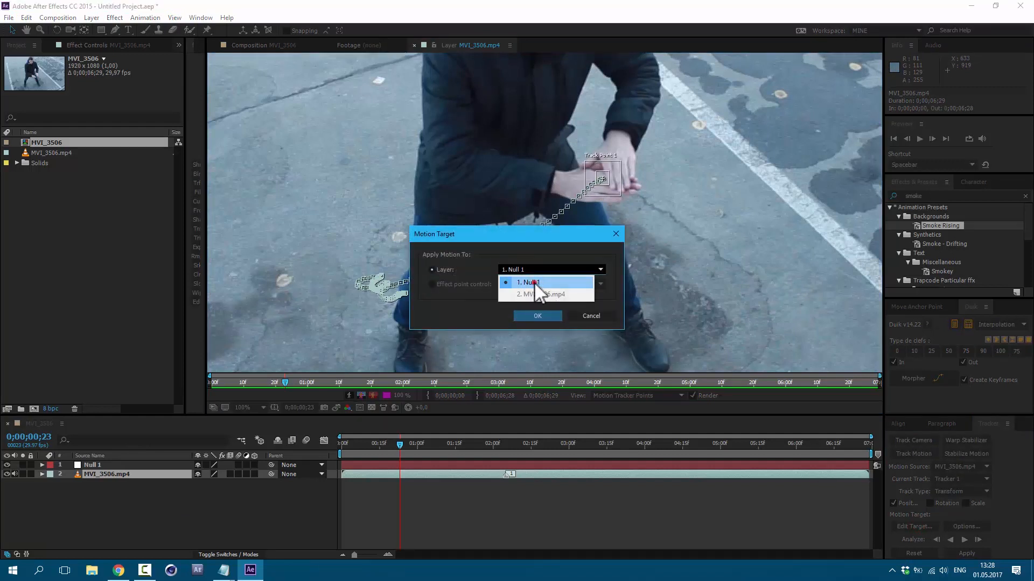
left_click(536, 316)
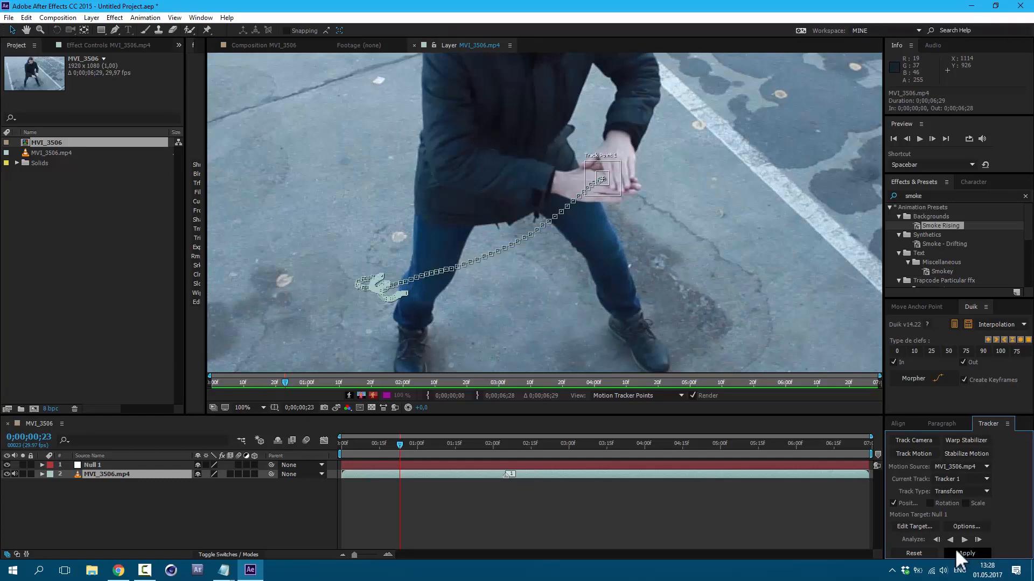
left_click(966, 553)
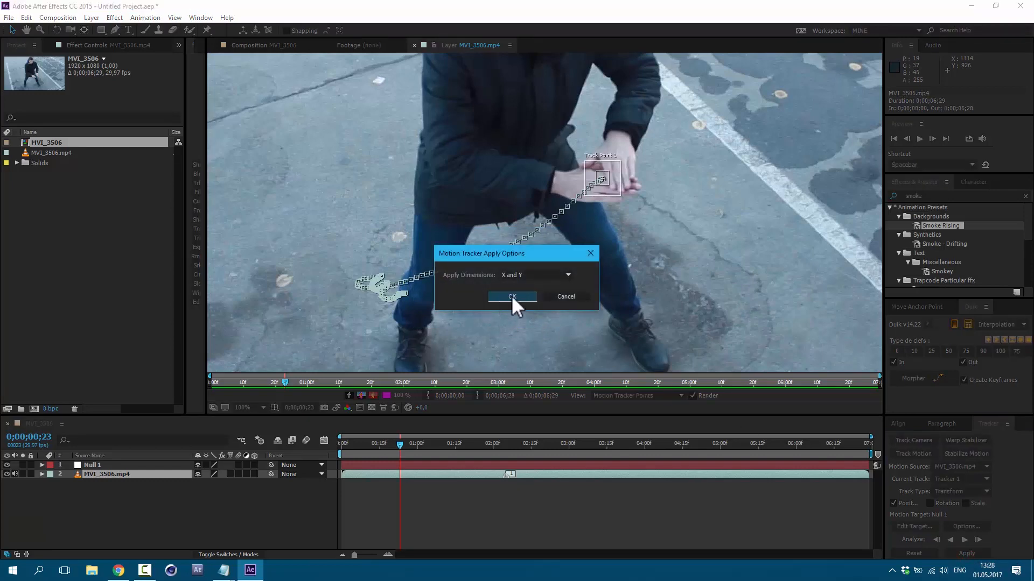
left_click(511, 297)
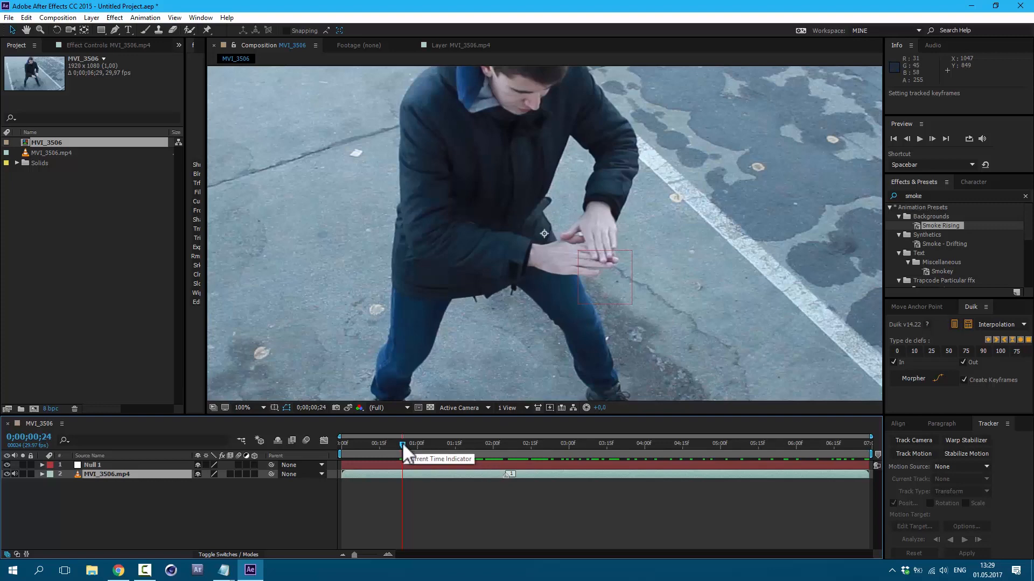
left_click(573, 443)
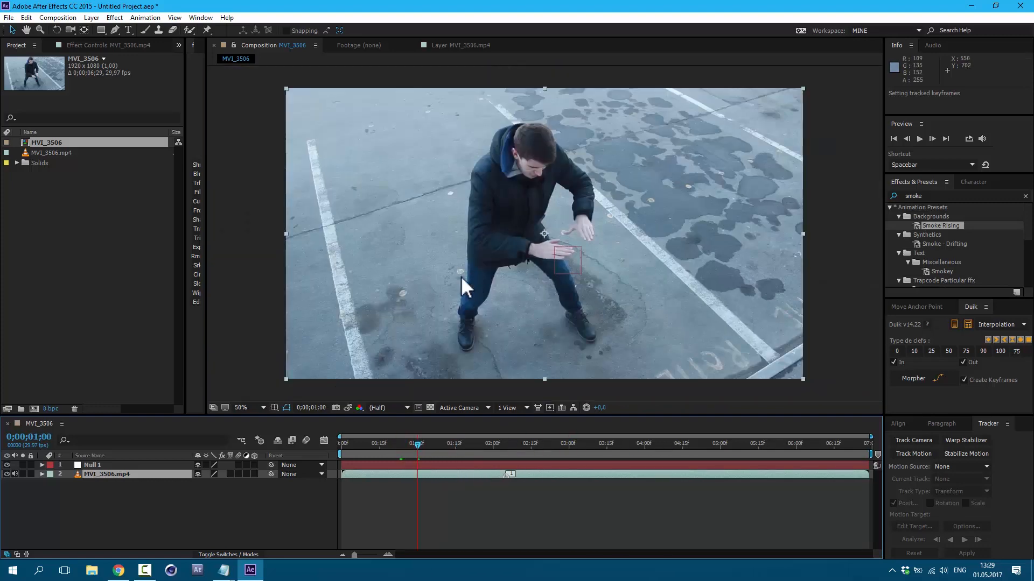
mouse_move(96, 26)
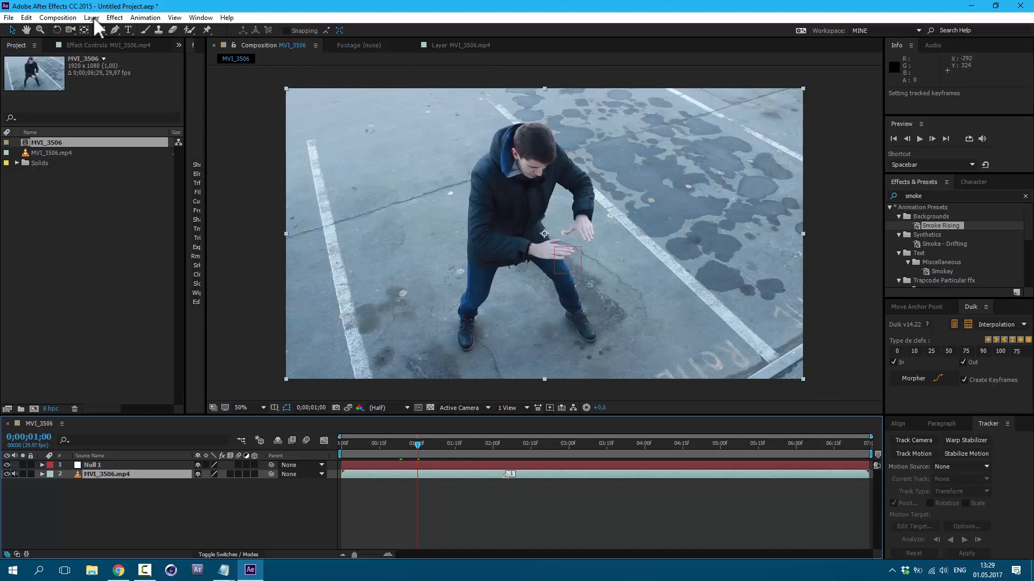
- Create a black 3840×1080 solid layer named 'sword'
left_click(91, 17)
type("s")
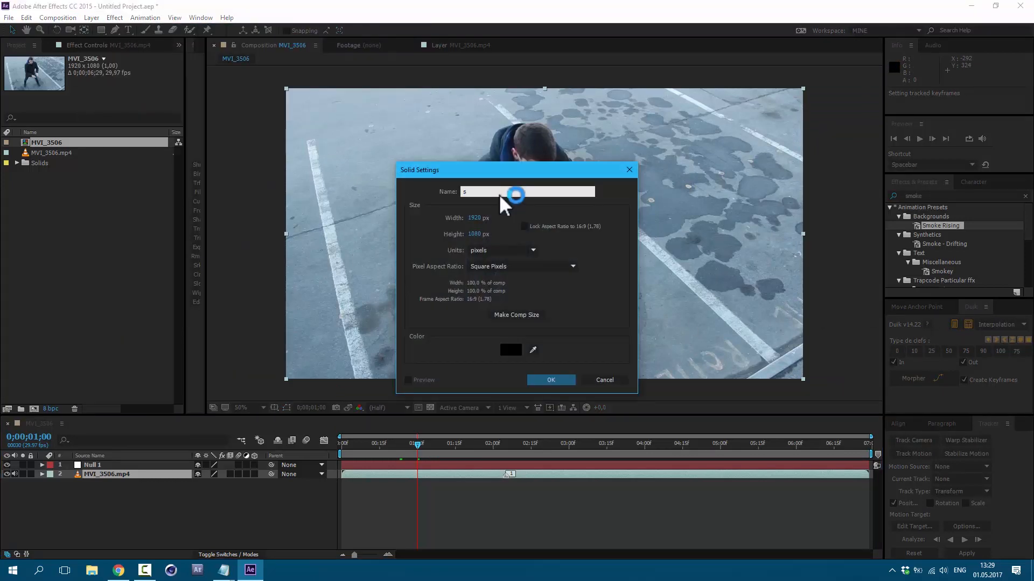
type("word")
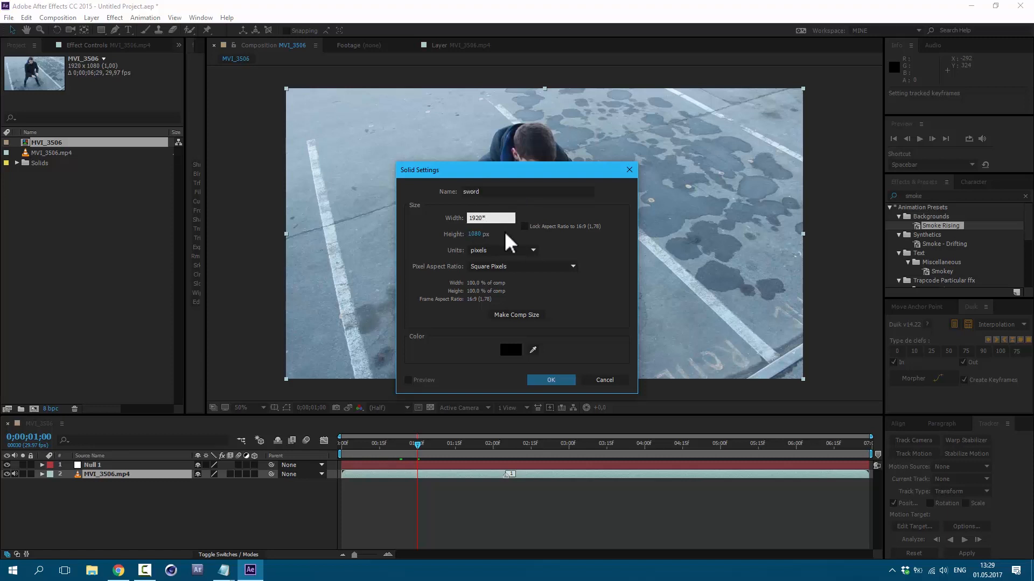
type("3840")
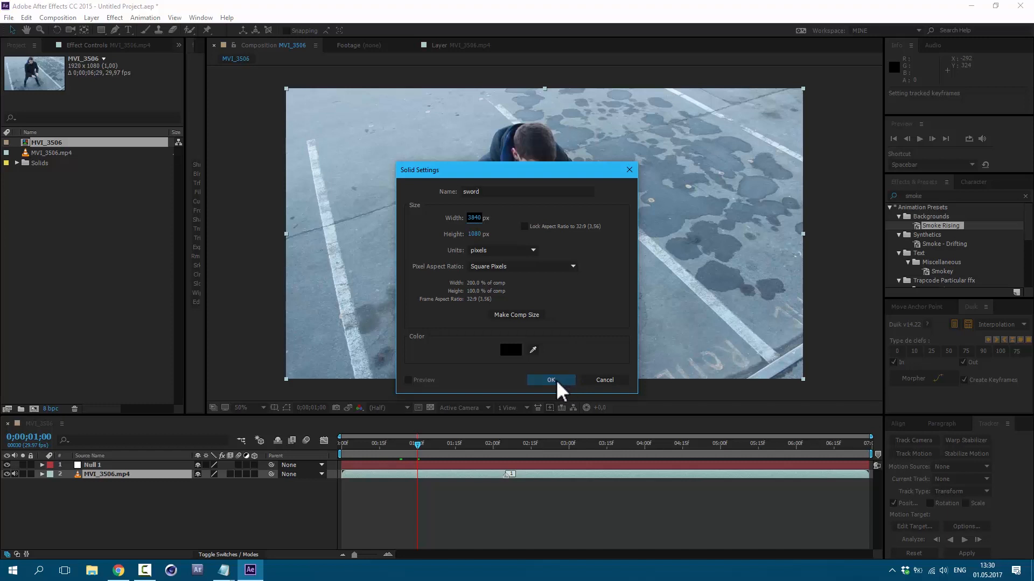
left_click(550, 380)
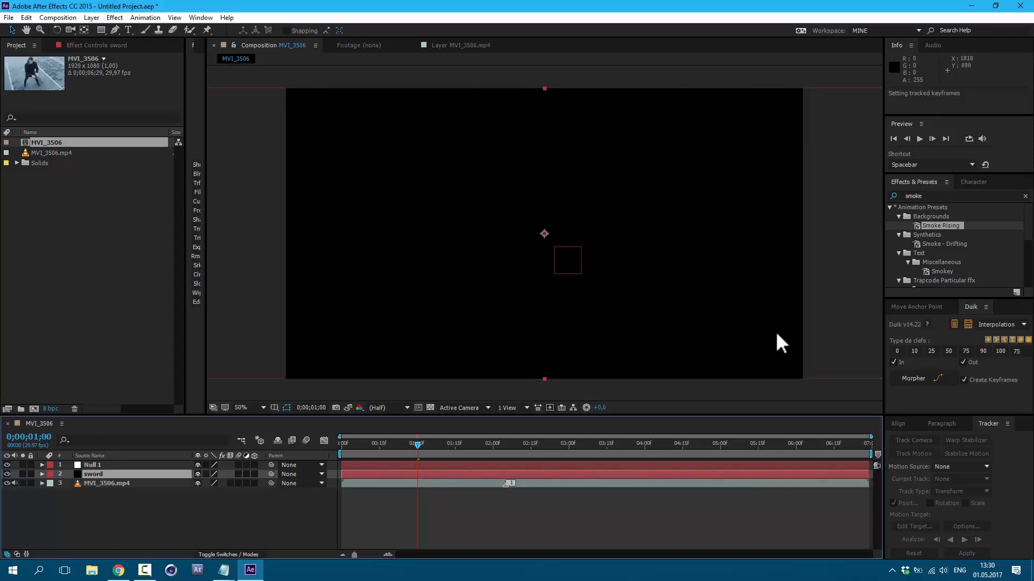
mouse_move(691, 310)
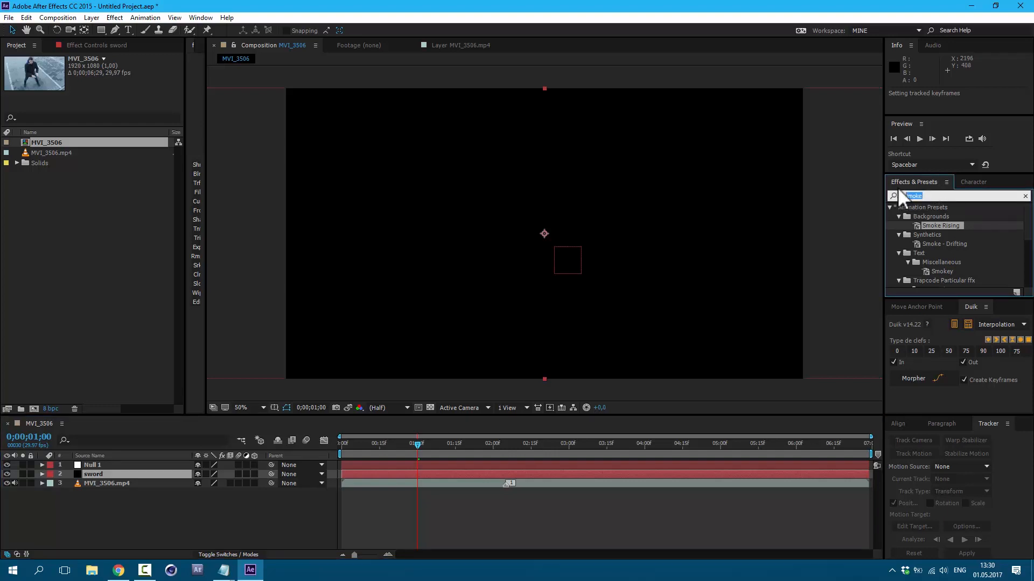
mouse_move(949, 211)
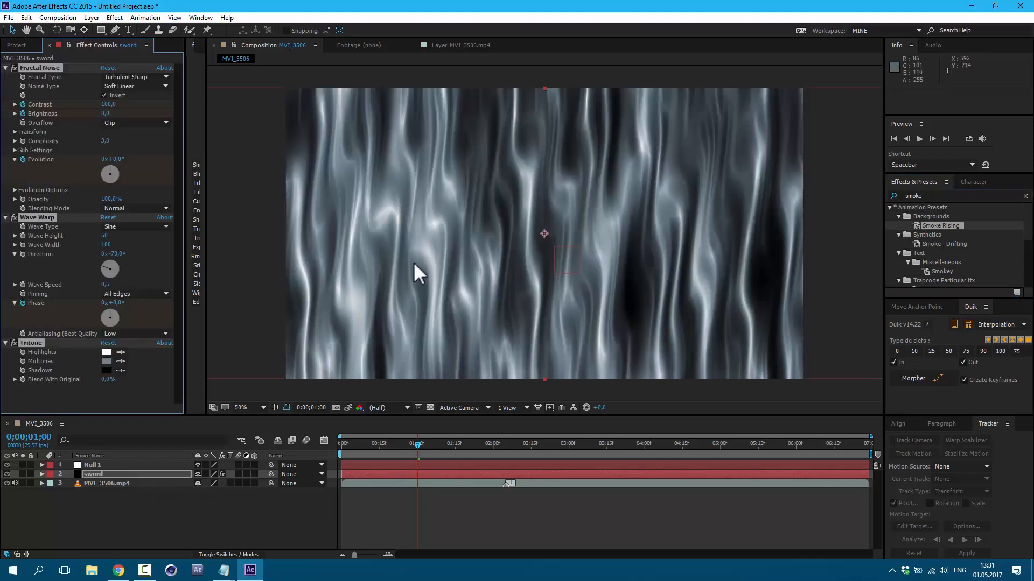
mouse_move(484, 243)
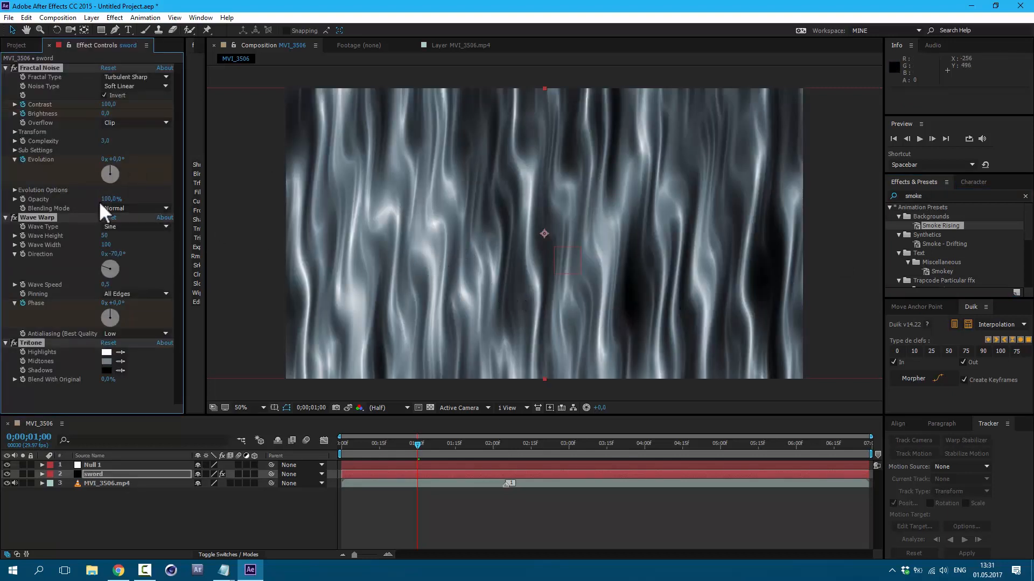
- Expand Fractal Noise's transform settings and stretch the noise horizontally with Scale Width 1000
left_click(14, 131)
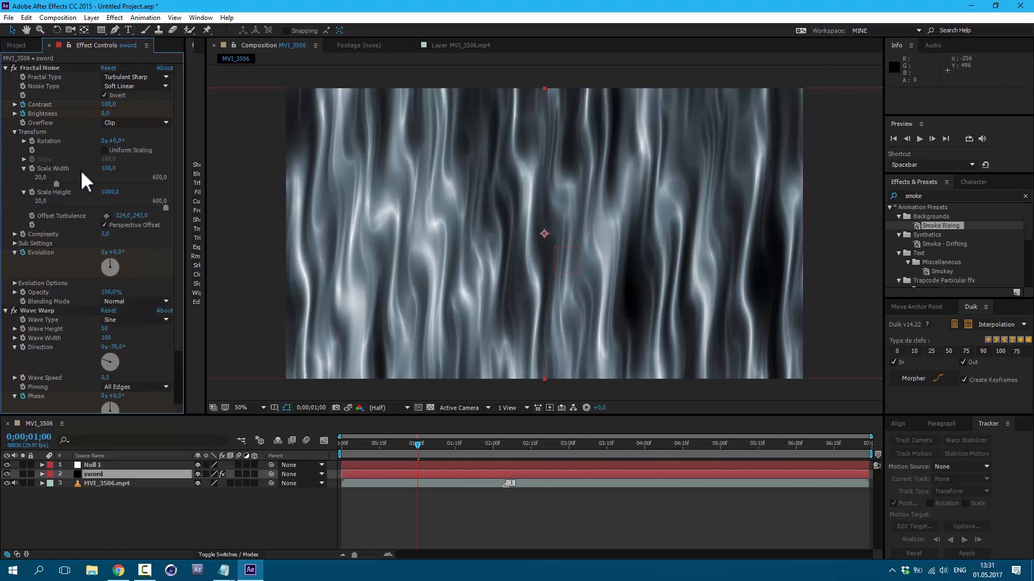
left_click(108, 169)
type("1000")
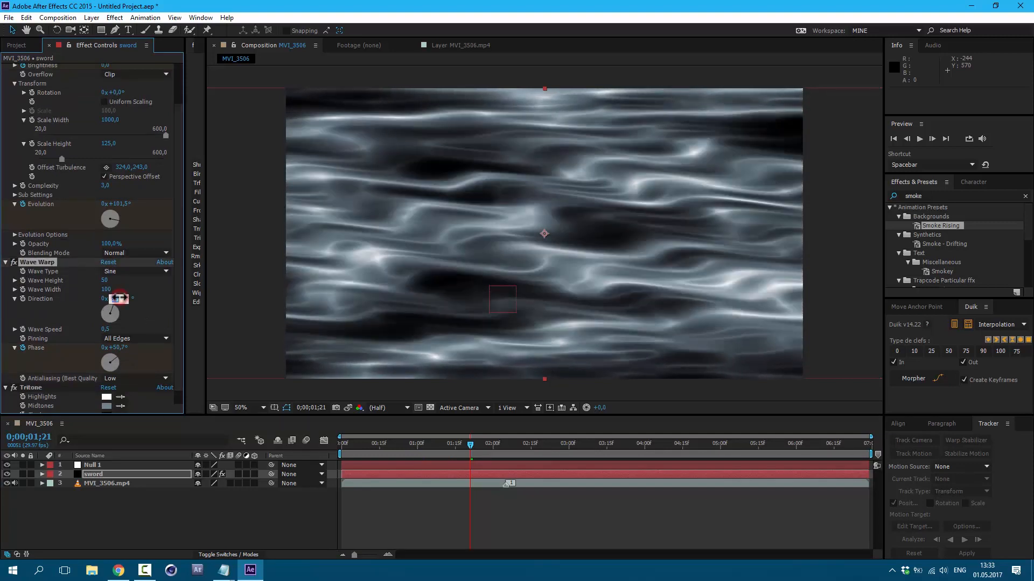
- Toggle the sword layer's visibility to preview the footage beneath it
left_click(692, 443)
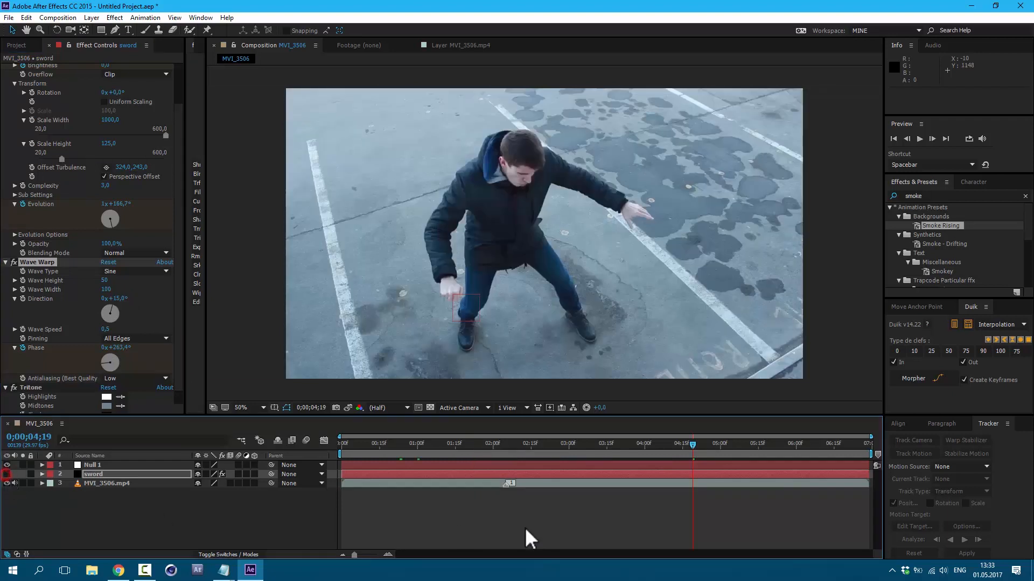
left_click(494, 443)
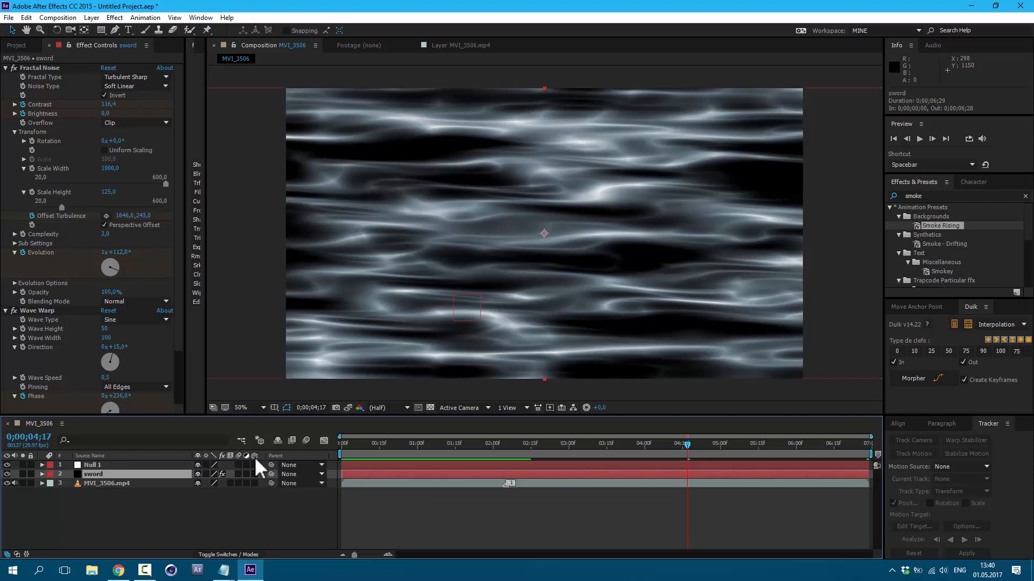
mouse_move(259, 467)
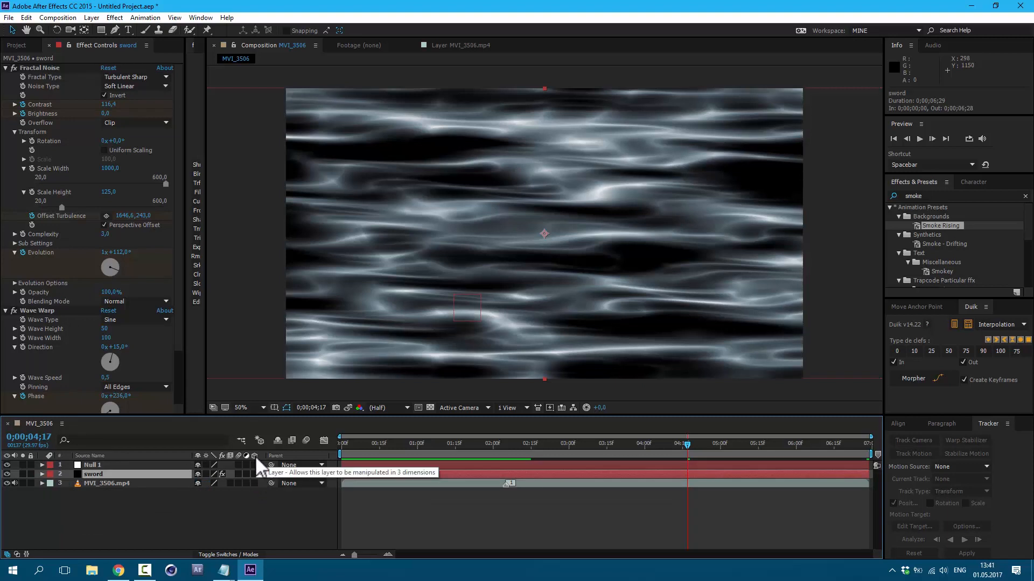
- Enable the 3D Layer switch on the sword solid
left_click(255, 474)
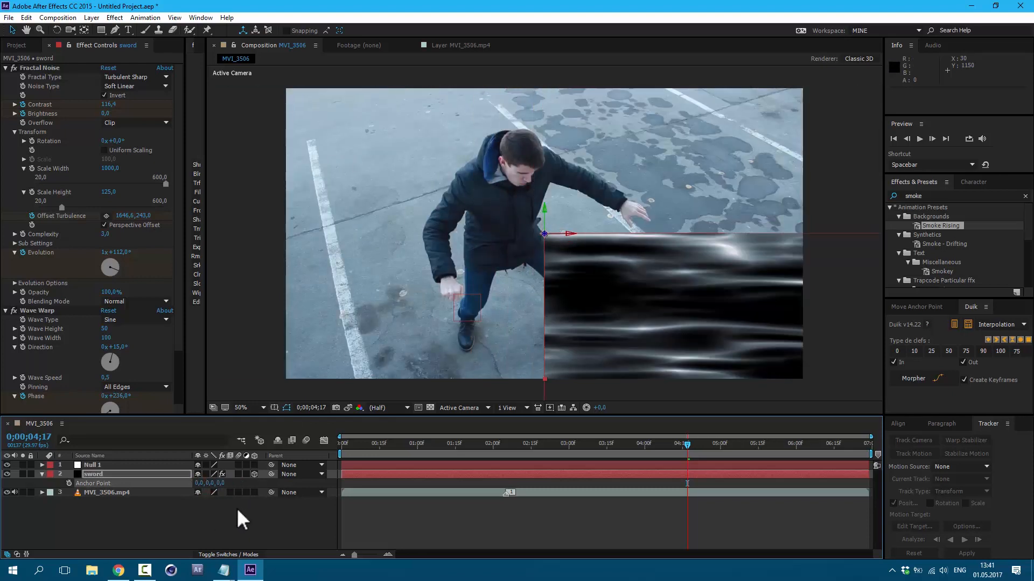
mouse_move(585, 244)
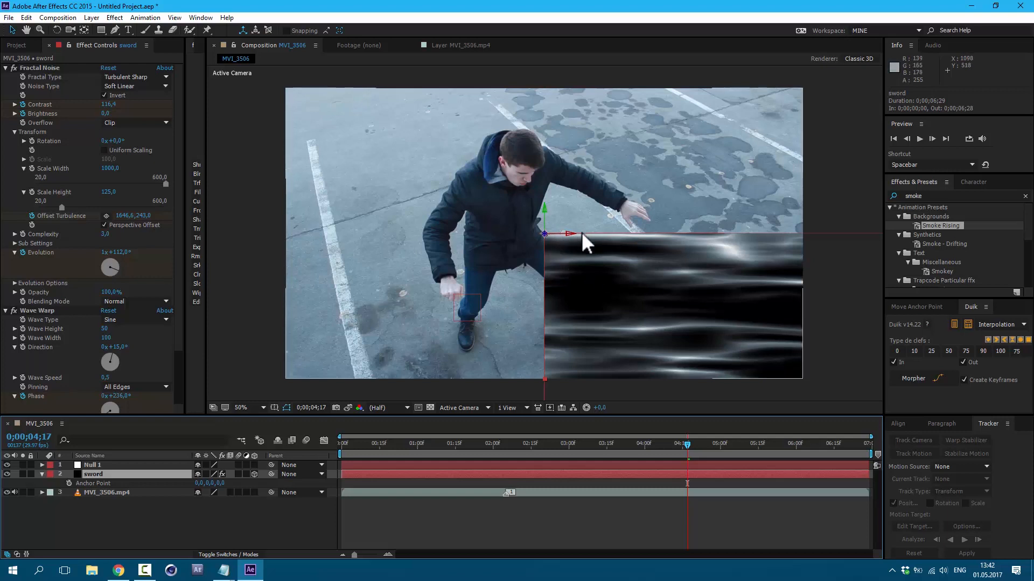
mouse_move(600, 277)
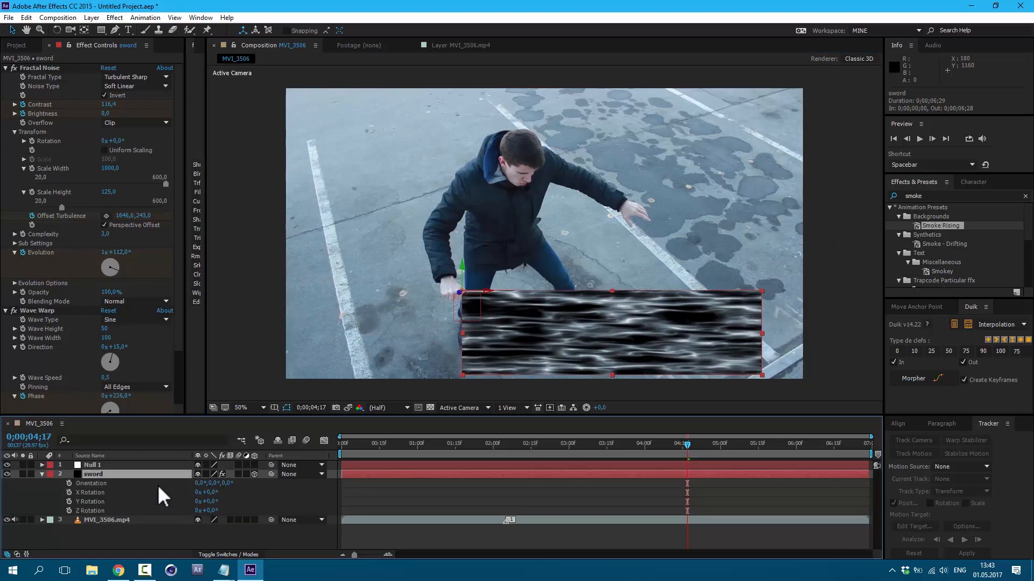
mouse_move(99, 126)
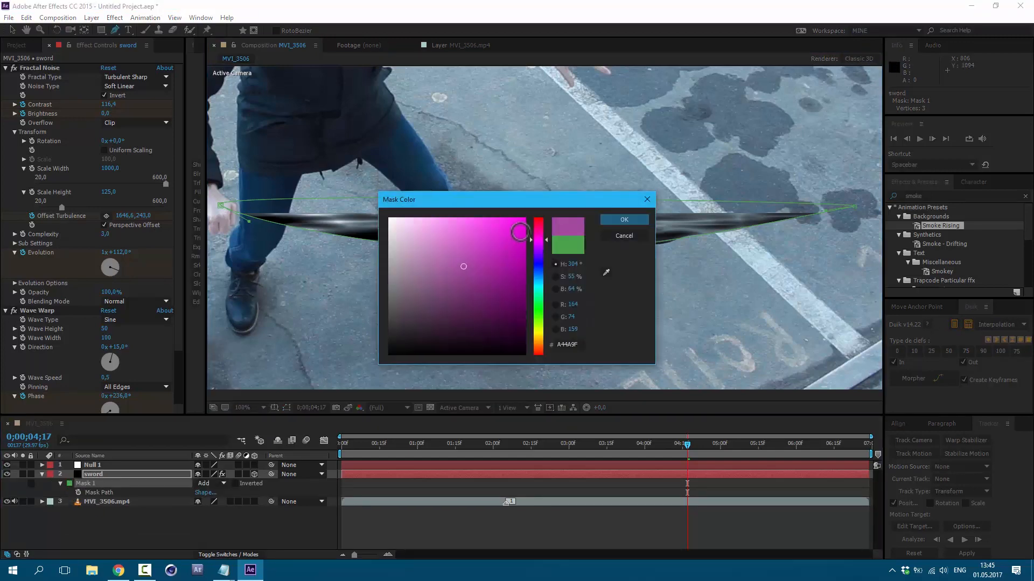
- Confirm magenta as the sword mask's colour
left_click(622, 220)
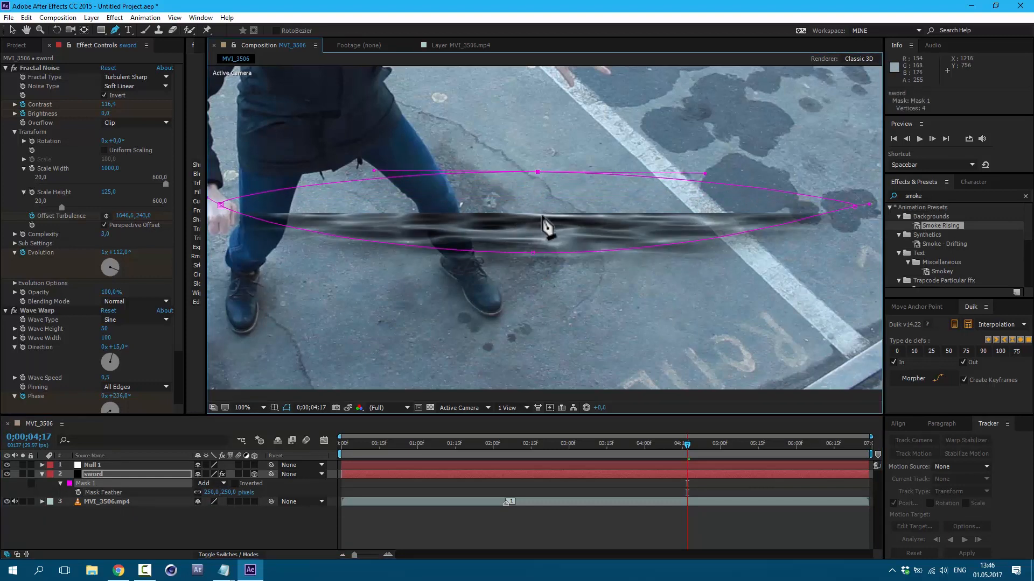
mouse_move(537, 178)
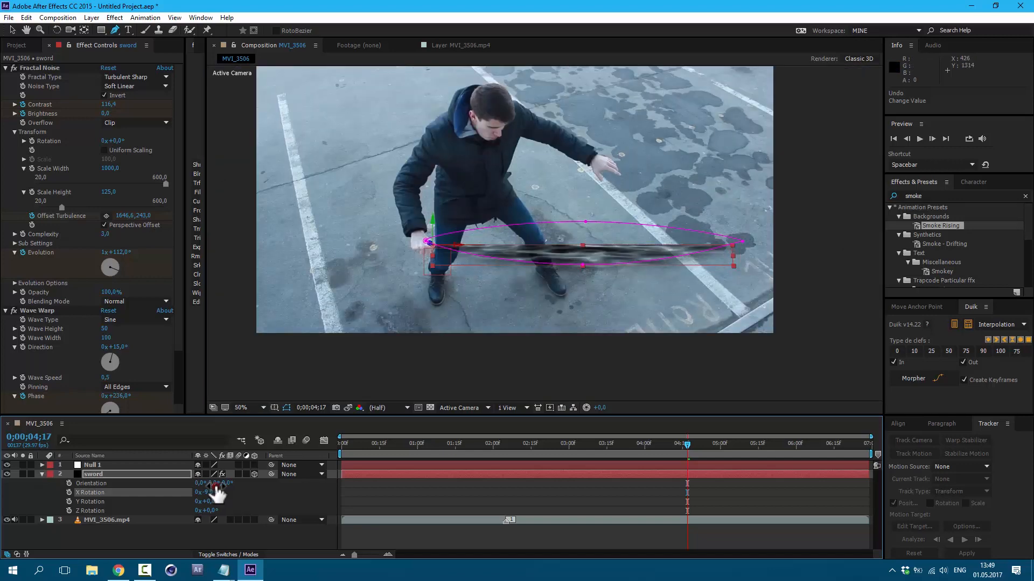
- Tilt the sword in 3D to lie across the hands and scale it to 22%
left_click_drag(218, 483, 211, 483)
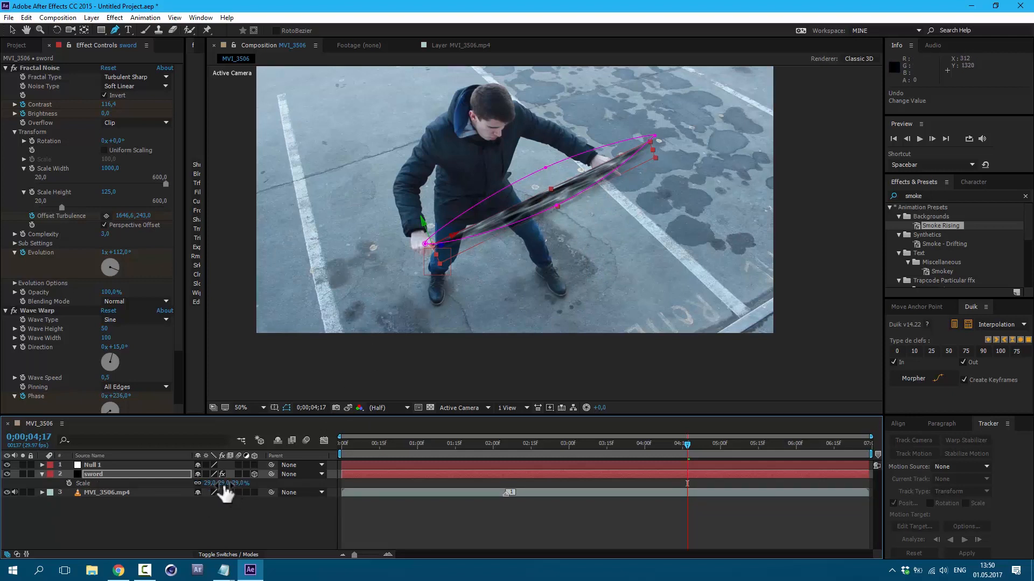
left_click_drag(226, 484, 214, 483)
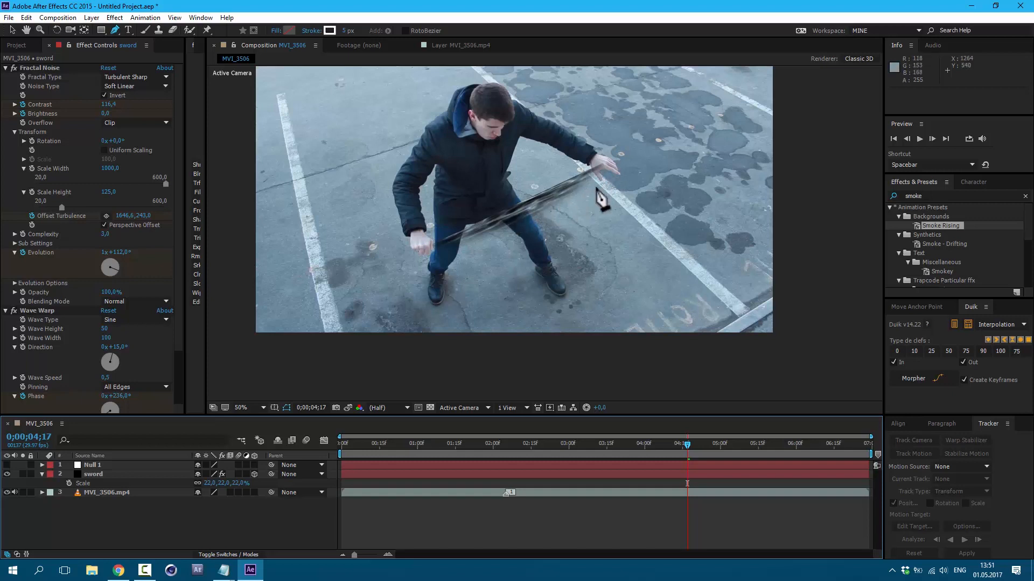
- Parent the sword layer to Null 1, then check the alignment at a later frame
left_click(93, 473)
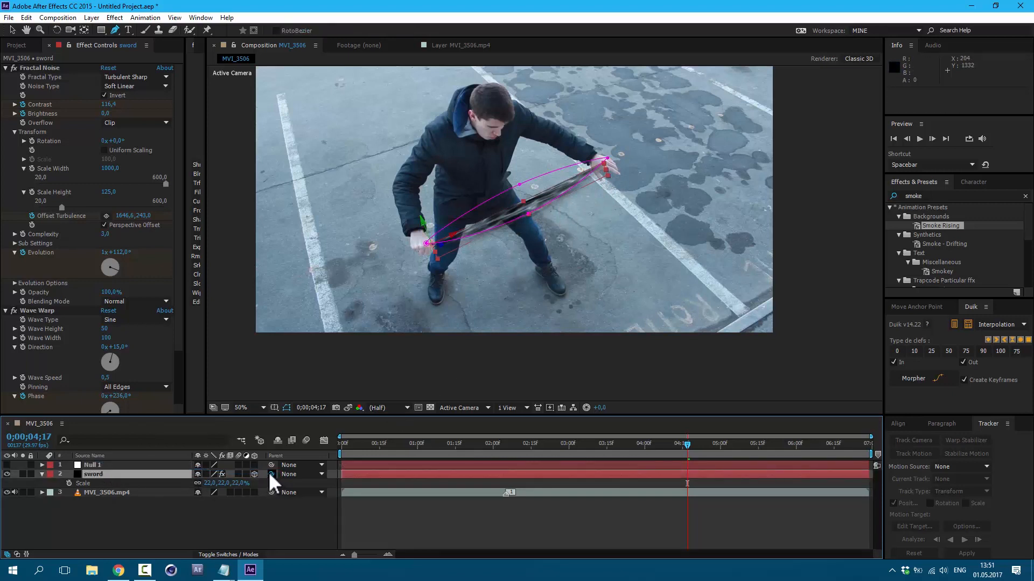
left_click_drag(270, 484, 106, 465)
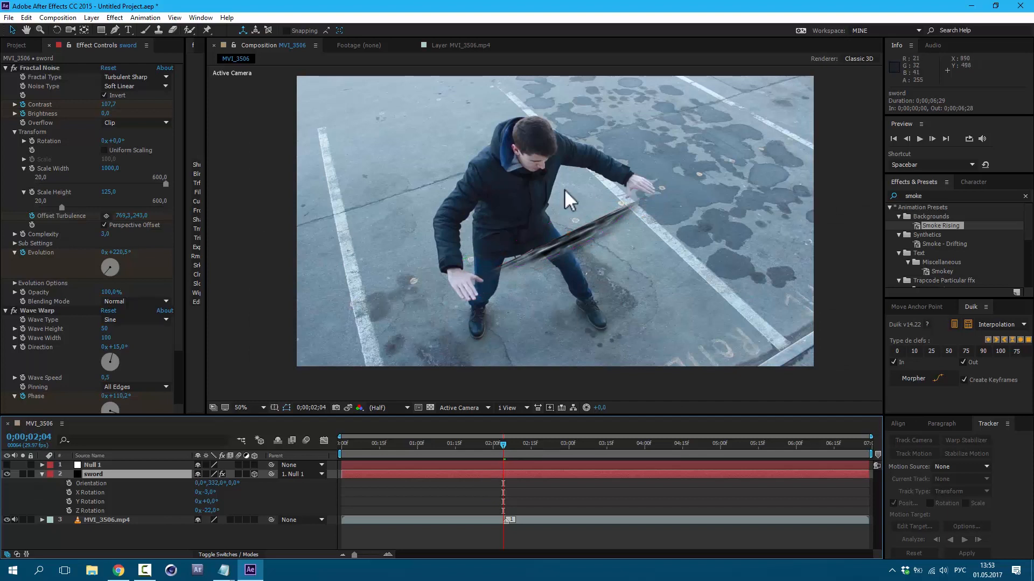
left_click(254, 408)
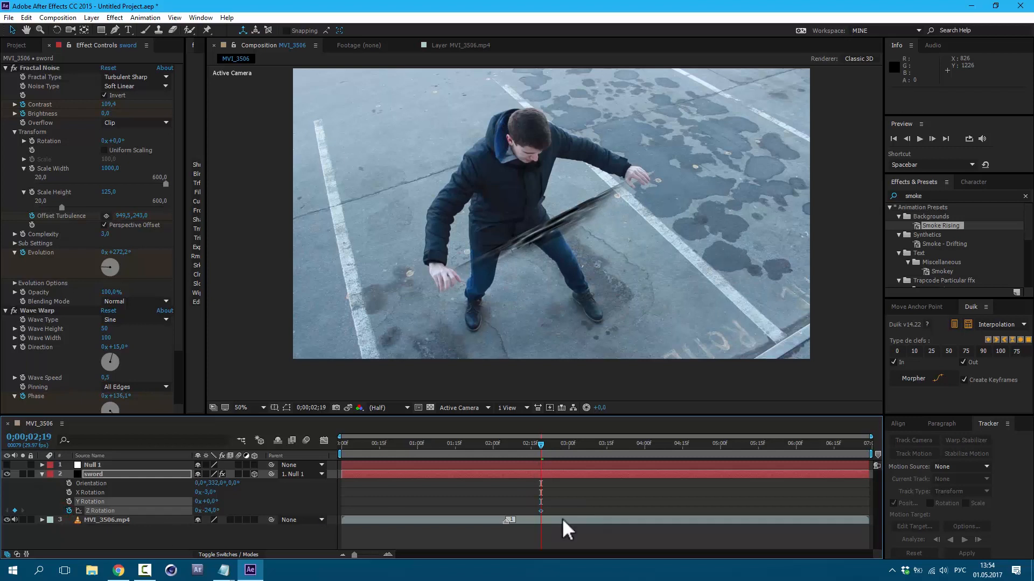
mouse_move(560, 527)
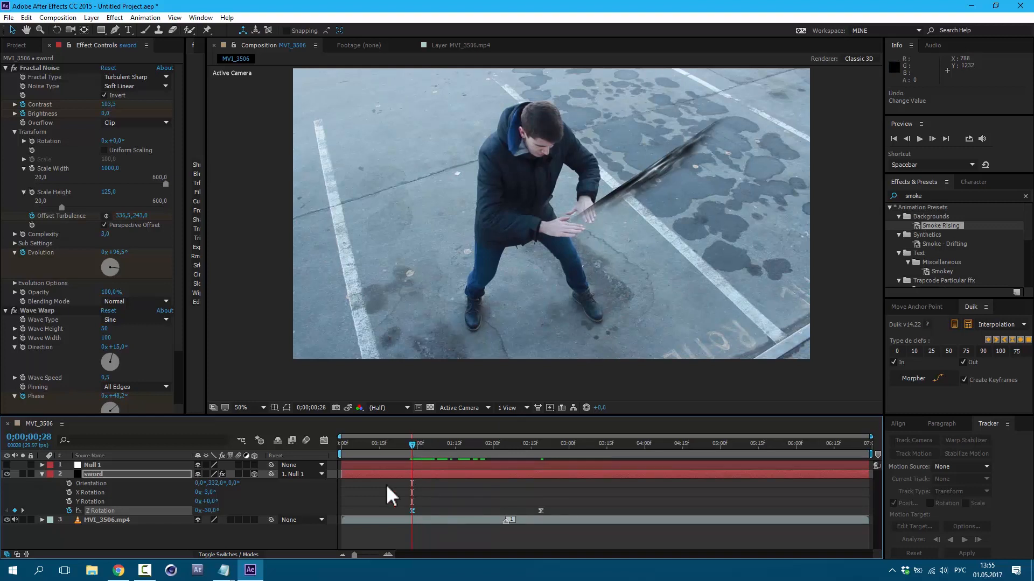
- Set sword Z Rotation keyframes near one, two and four seconds to match the hands
left_click(457, 444)
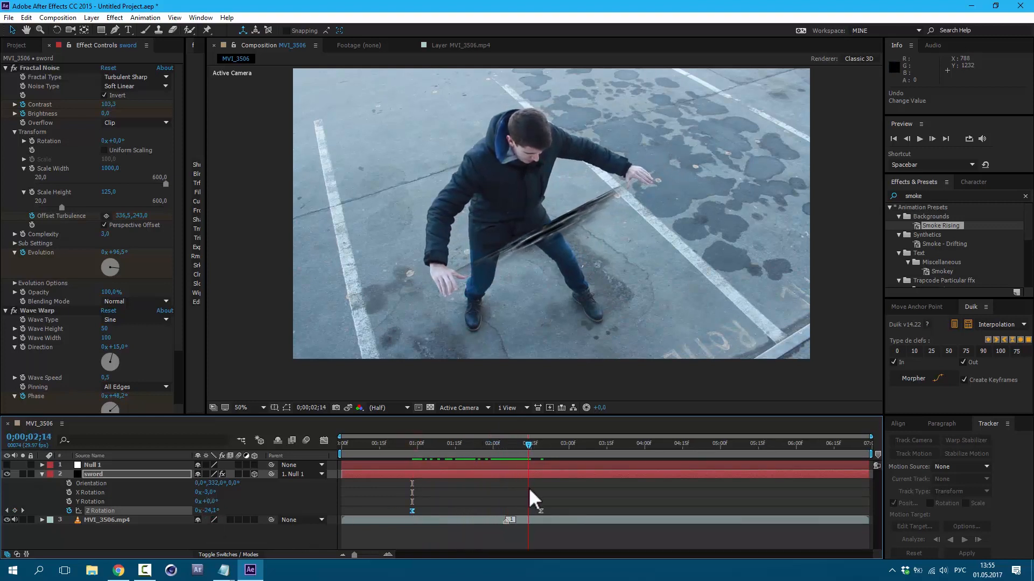
left_click(655, 443)
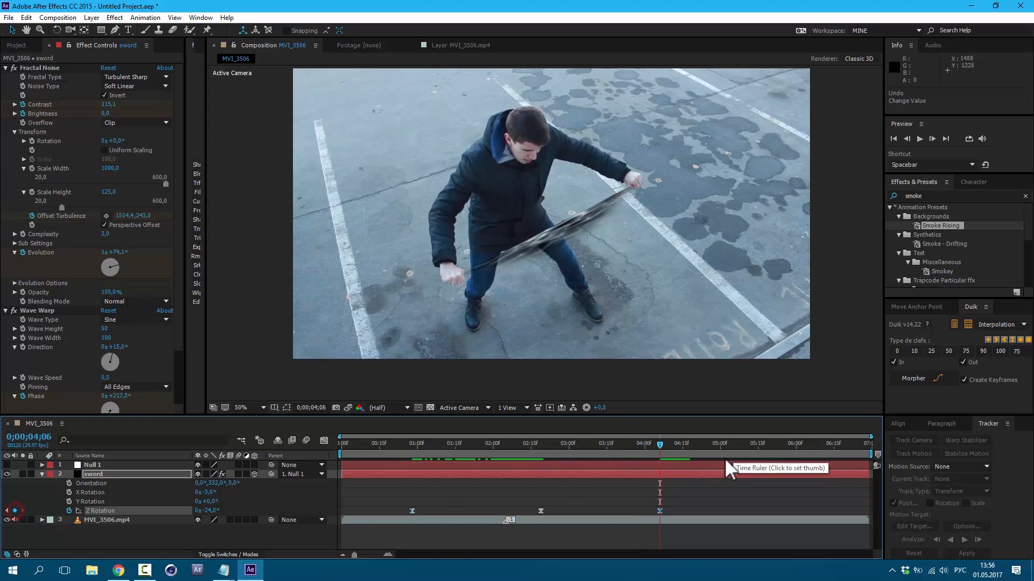
left_click(690, 442)
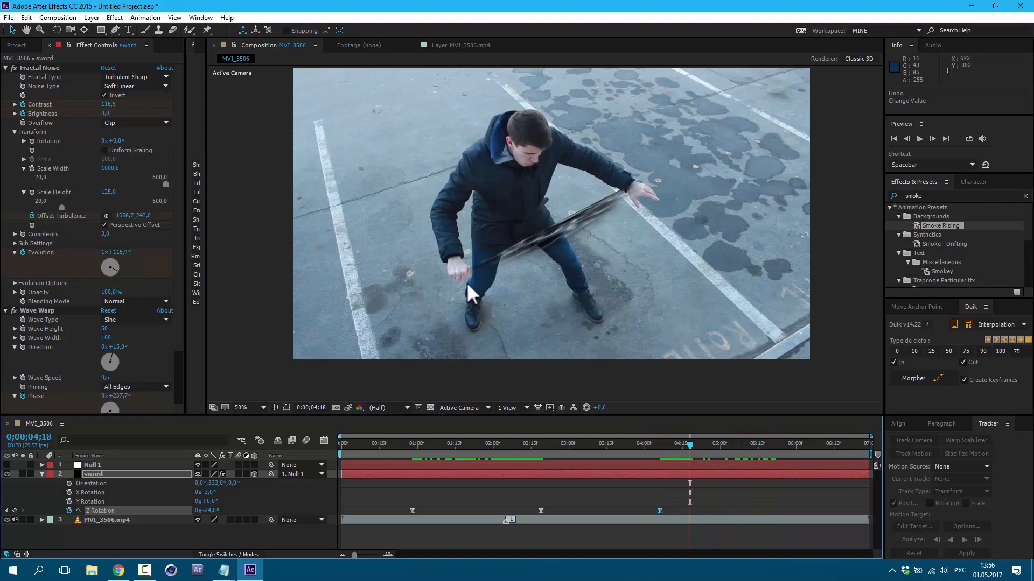
mouse_move(461, 279)
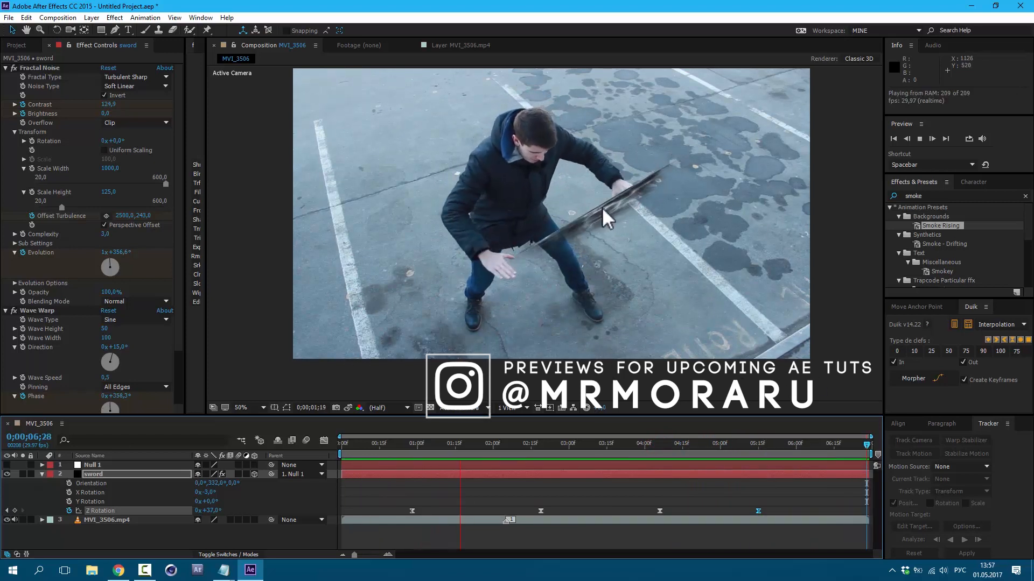
- Stop the preview and keyframe the Mask Path, stretching the blade outward from the hands
left_click(436, 443)
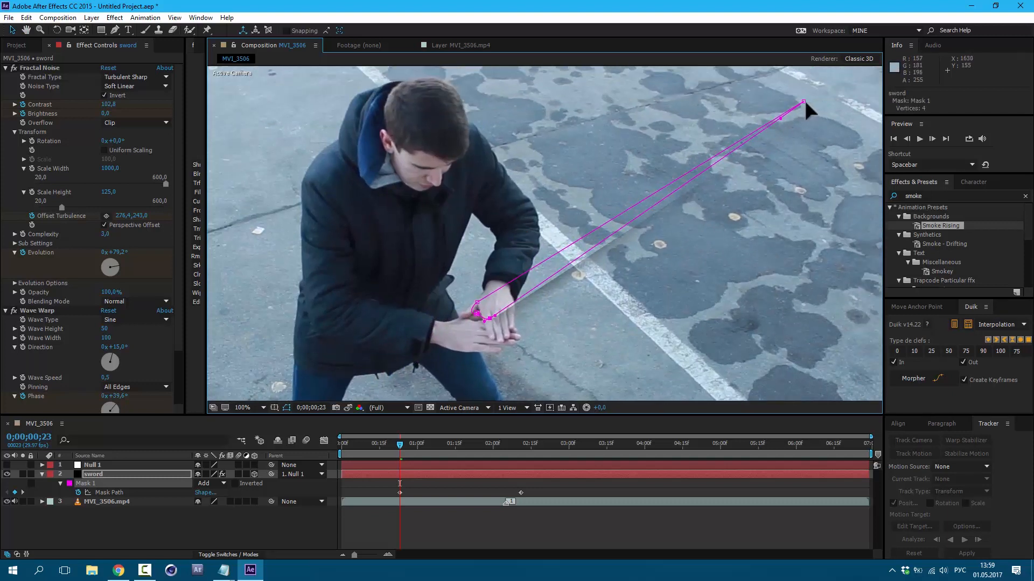
left_click_drag(802, 103, 488, 303)
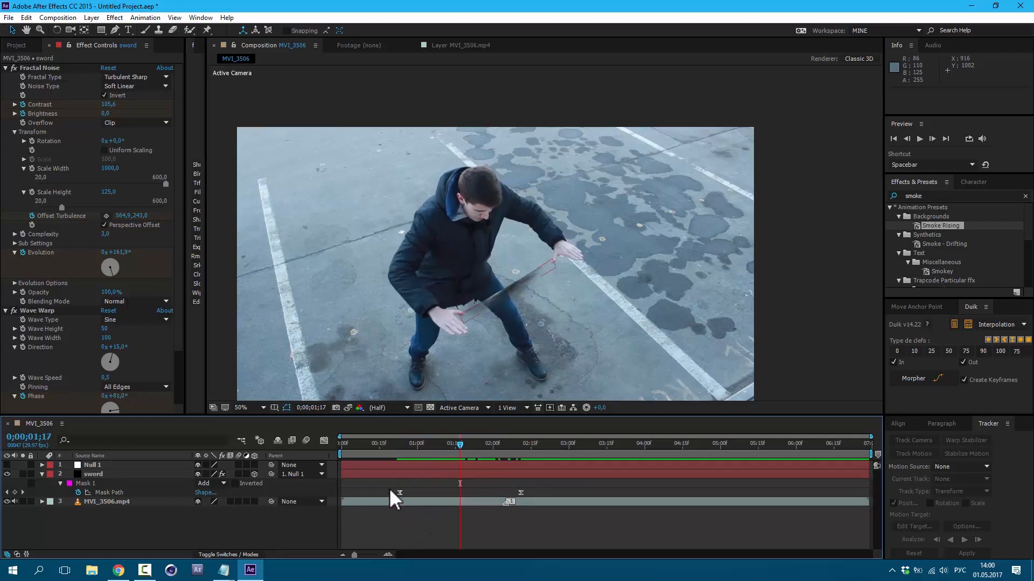
- Ease the Mask Path keyframes in the Graph Editor speed graph and preview the blade growth
left_click(407, 484)
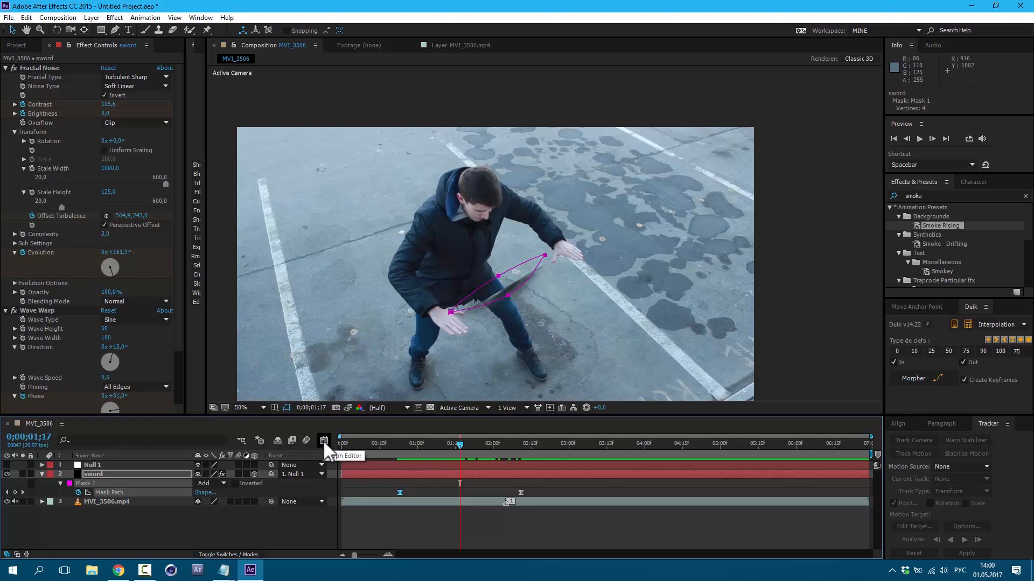
left_click(324, 441)
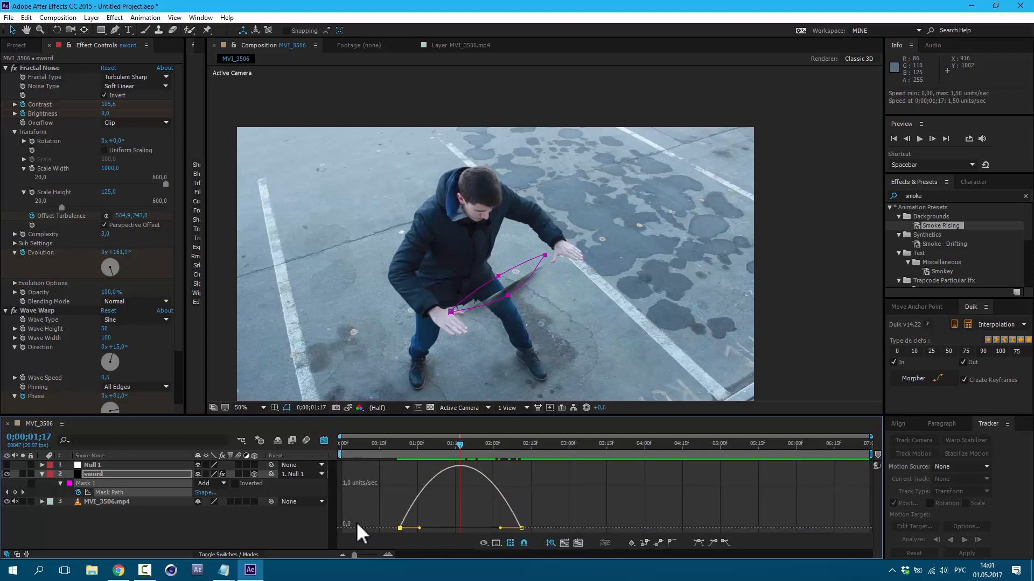
mouse_move(392, 535)
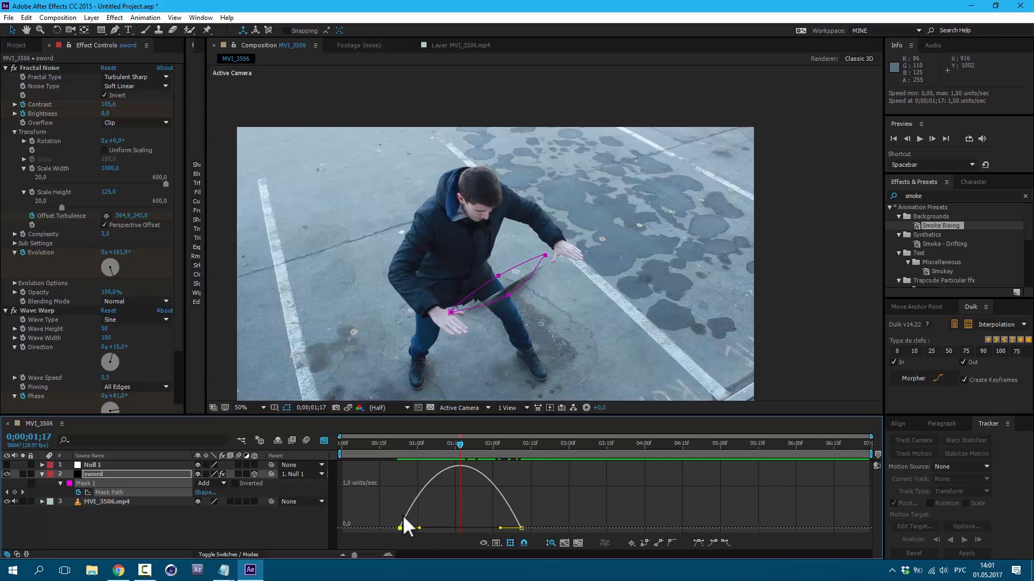
mouse_move(502, 496)
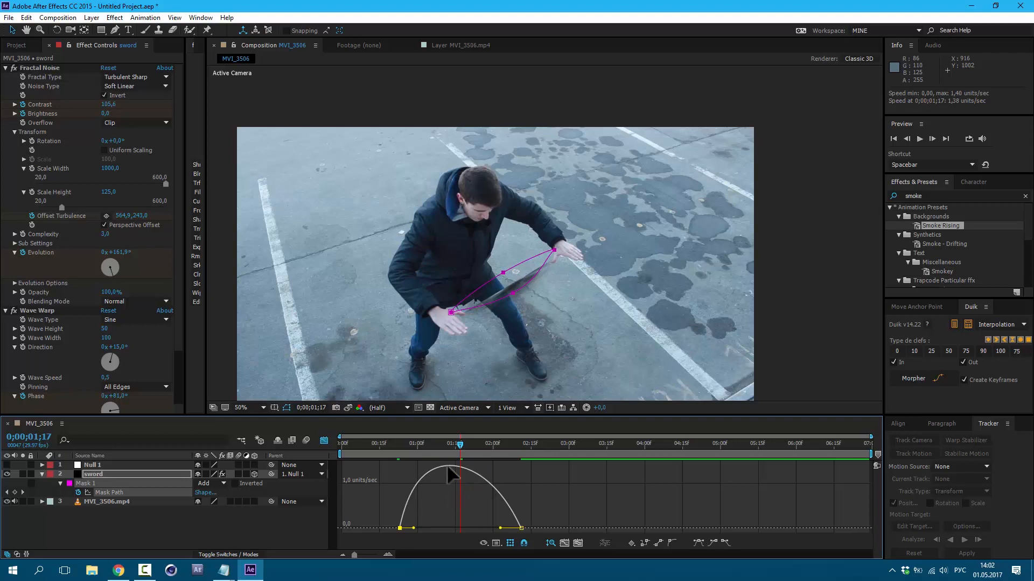
mouse_move(455, 524)
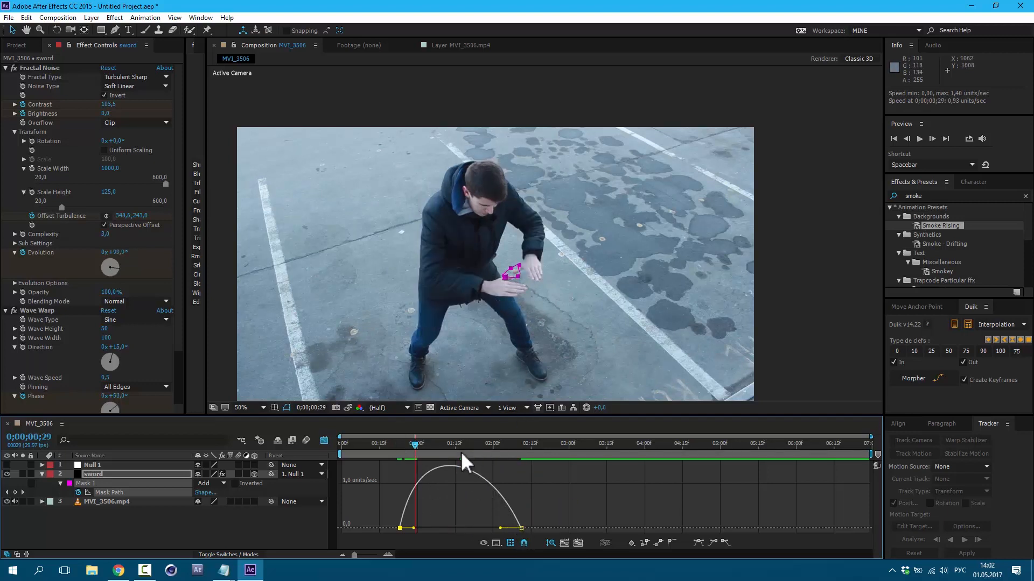
left_click_drag(415, 453, 446, 454)
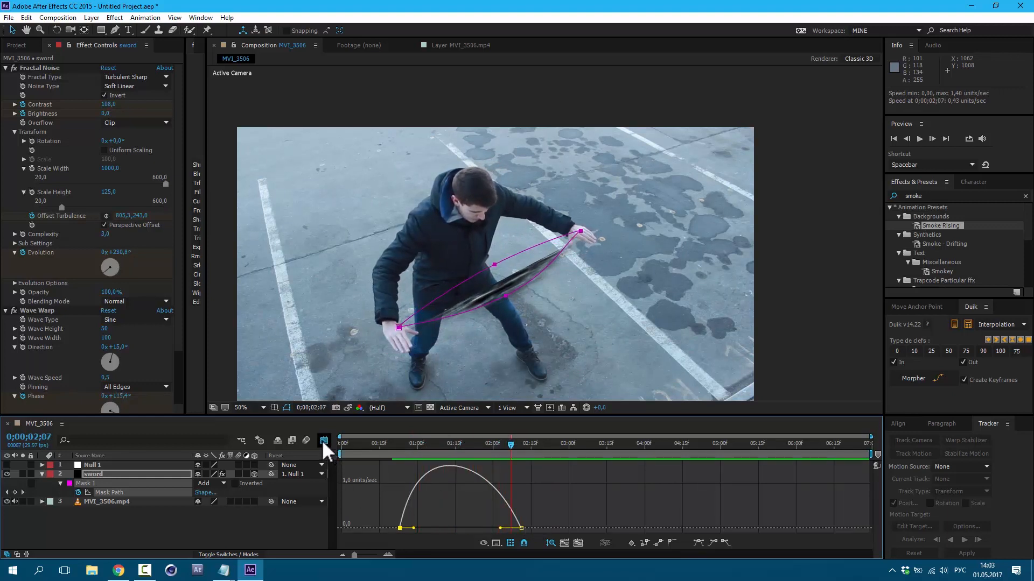
left_click(323, 440)
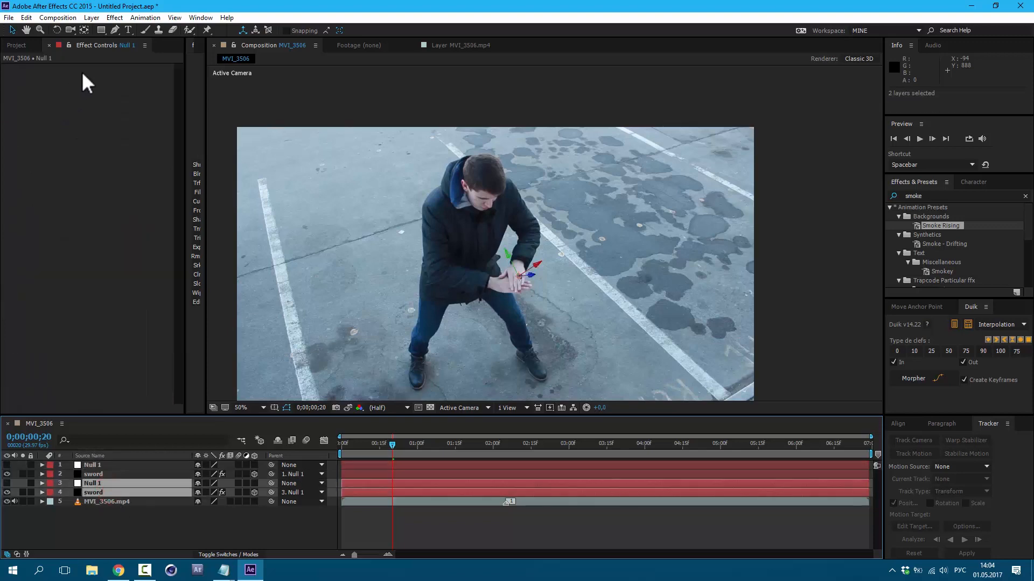
- Pre-compose the copied null and sword as 'displacement map' and hide that layer
left_click(91, 17)
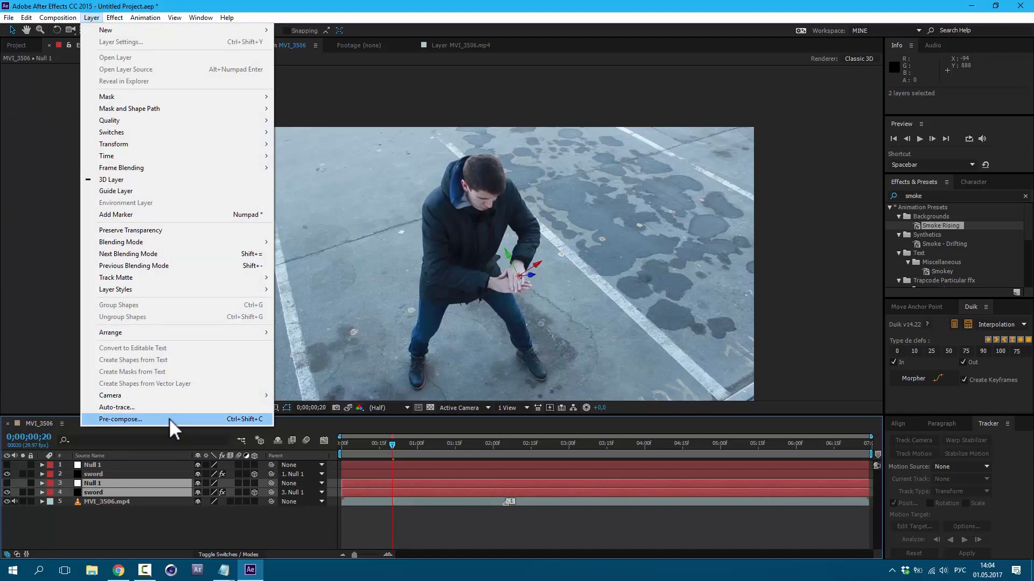
left_click(120, 419)
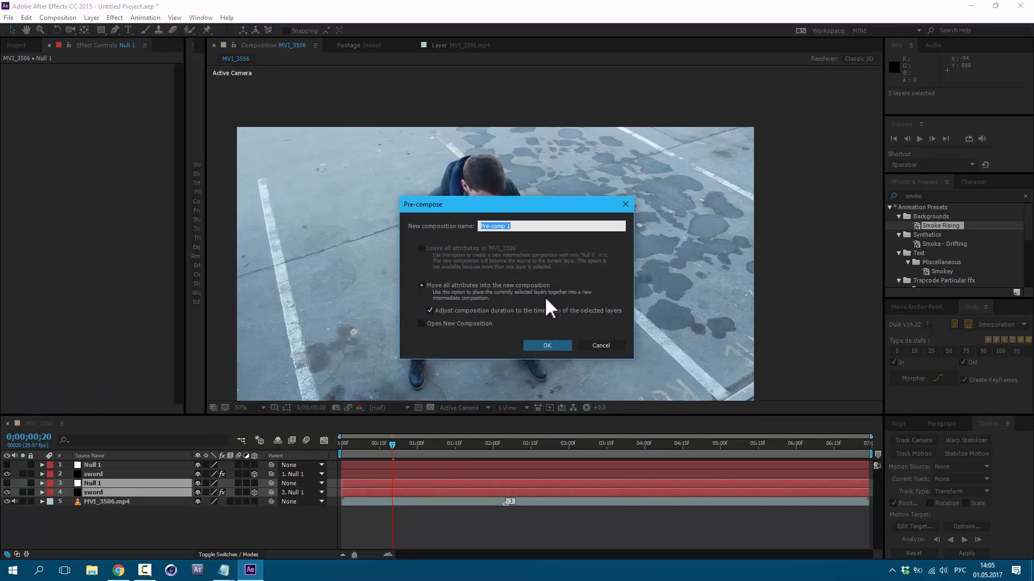
left_click(546, 345)
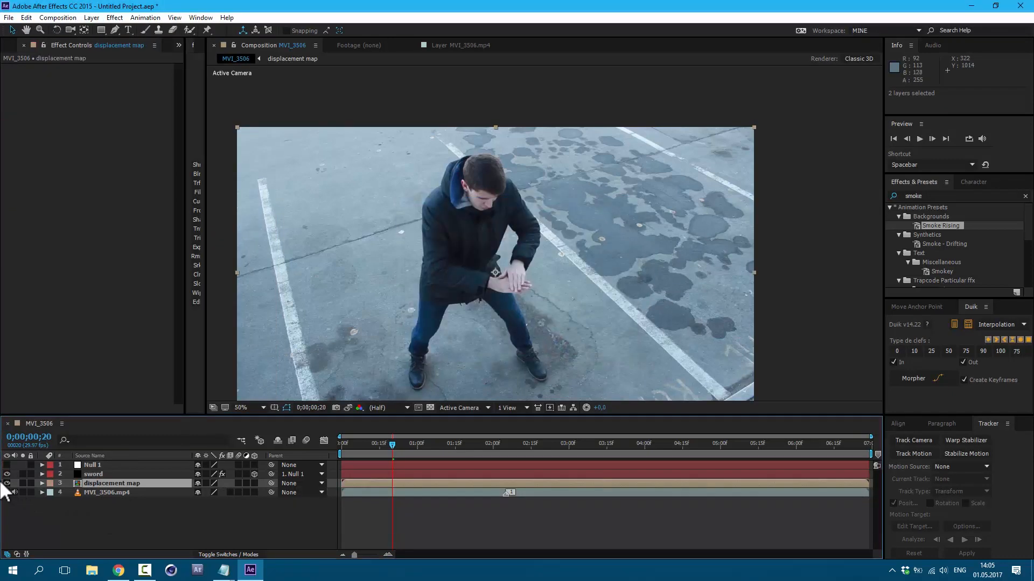
left_click(93, 474)
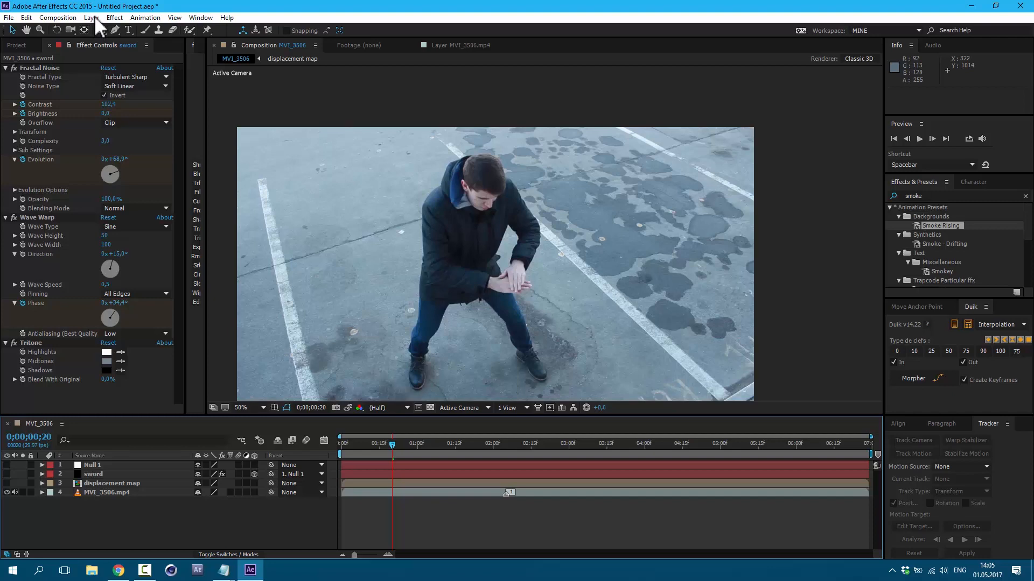
- Apply Displacement Map on a new adjustment layer, using 'displacement map' as map with Luminance channels
left_click(91, 17)
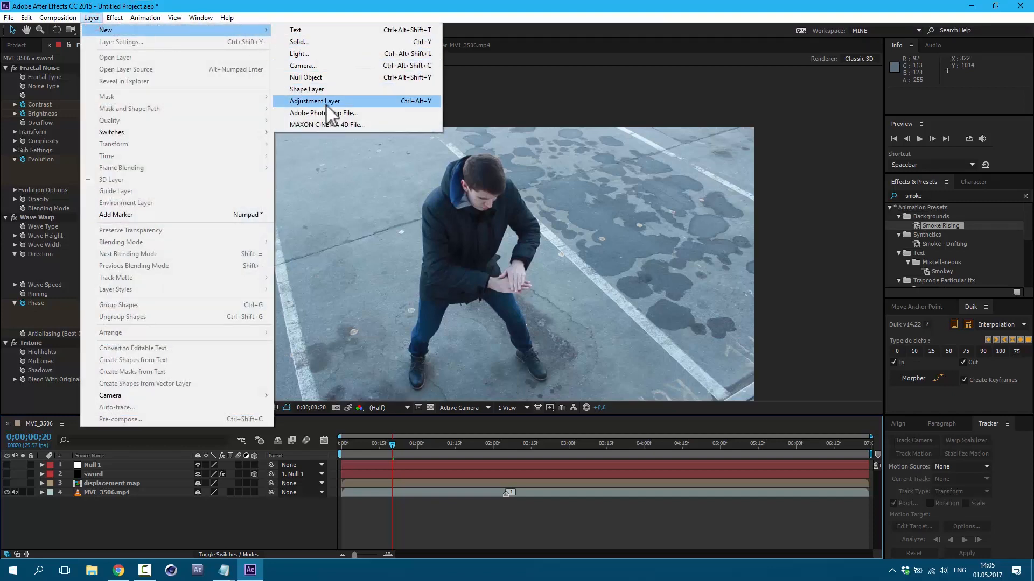
left_click(315, 100)
type("displacement")
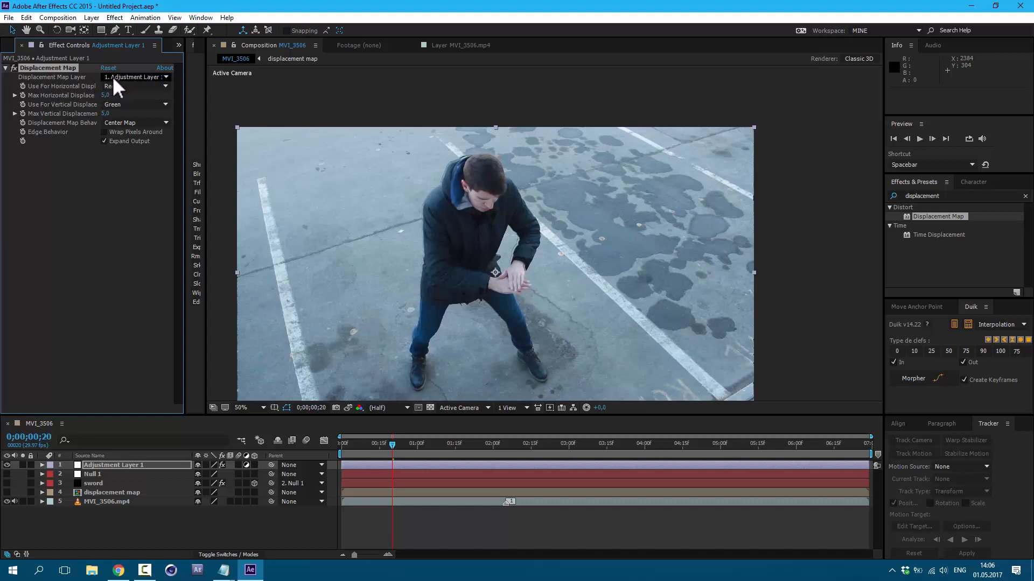
left_click(135, 86)
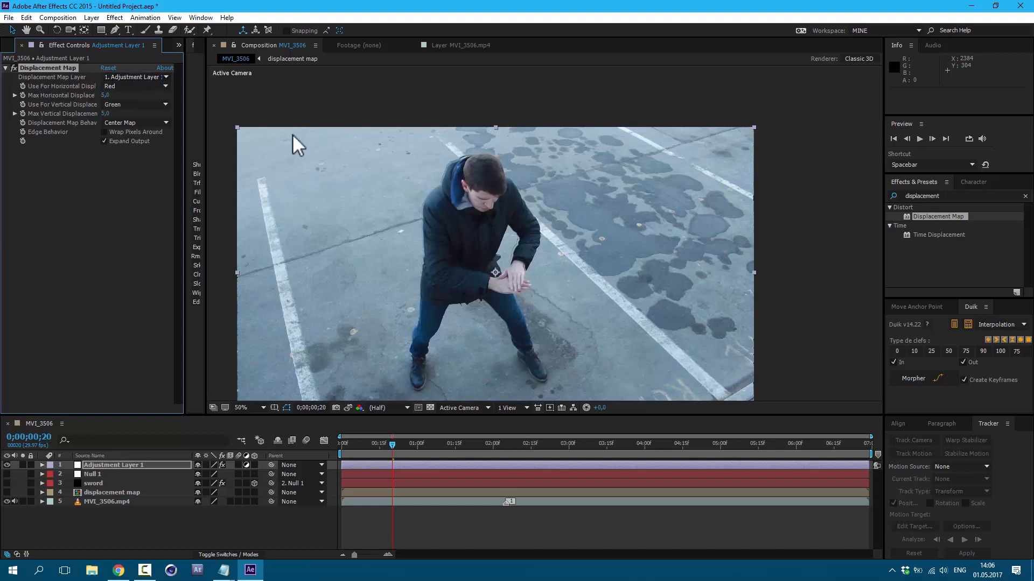
left_click(136, 76)
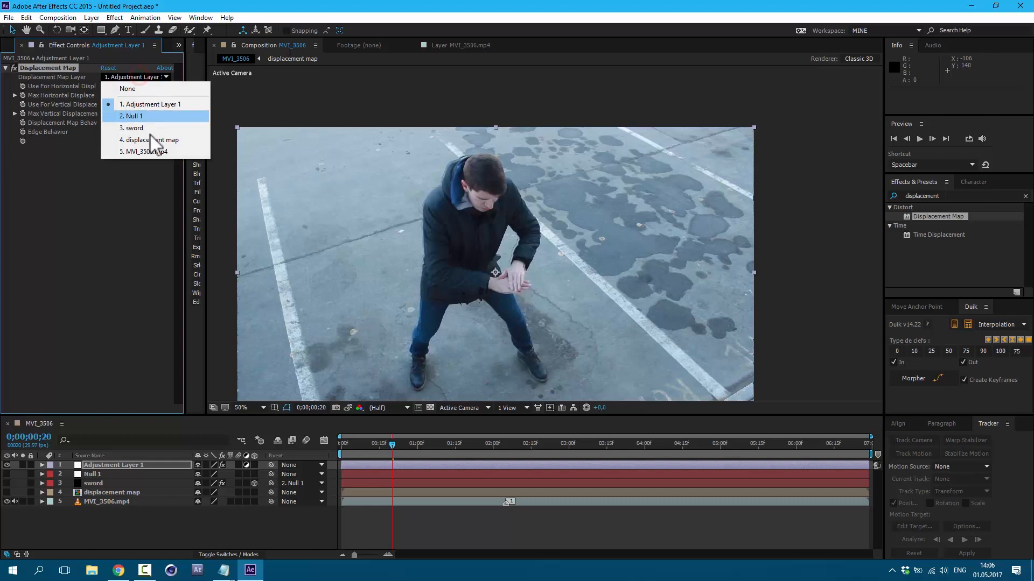
mouse_move(149, 140)
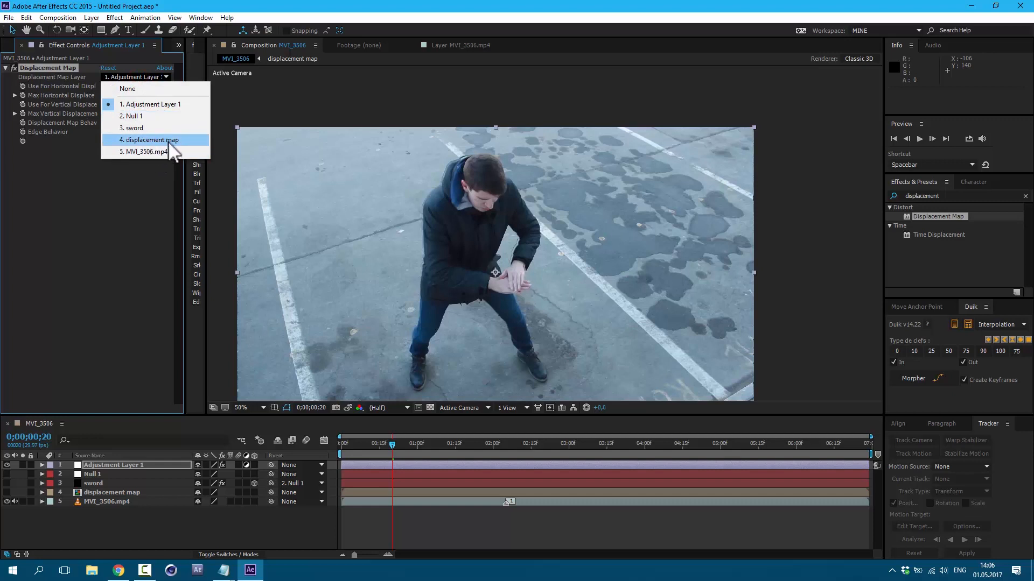
left_click(150, 140)
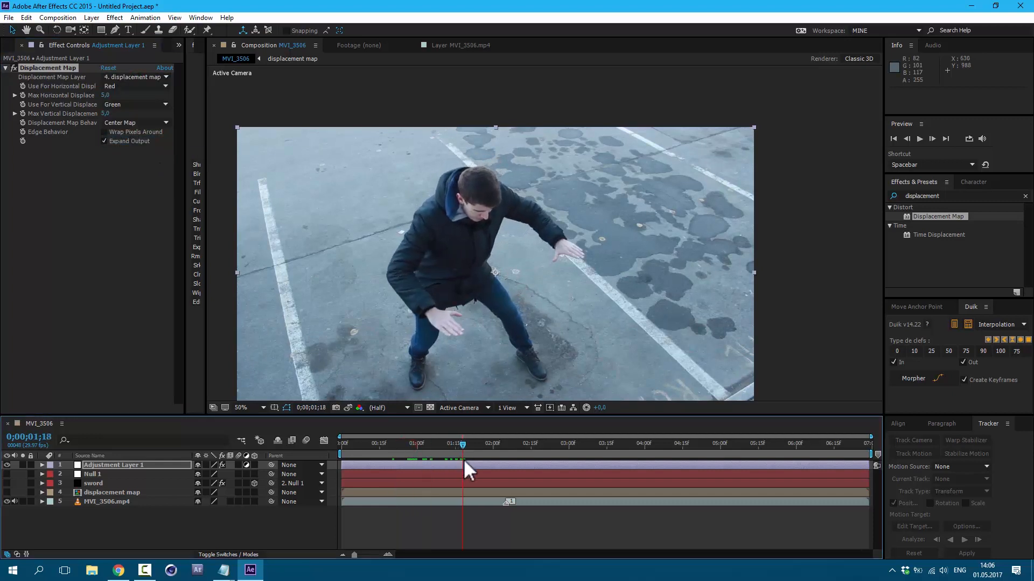
left_click(135, 85)
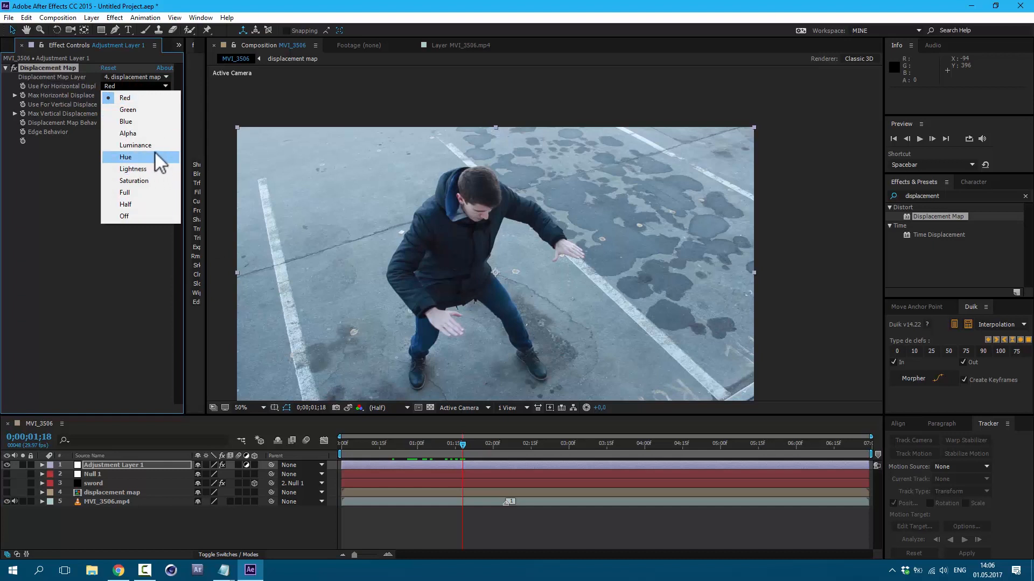
left_click(136, 145)
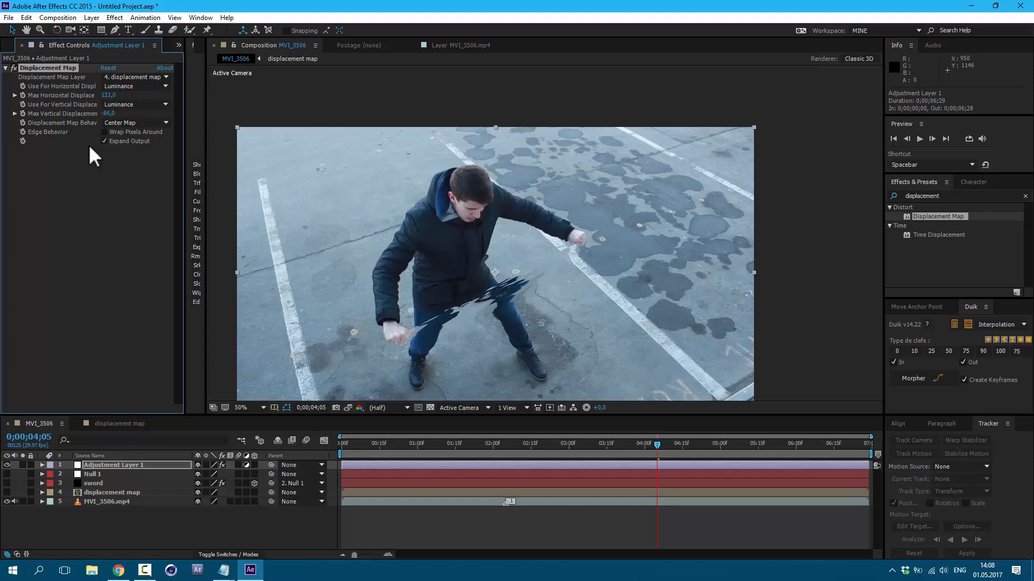
mouse_move(595, 250)
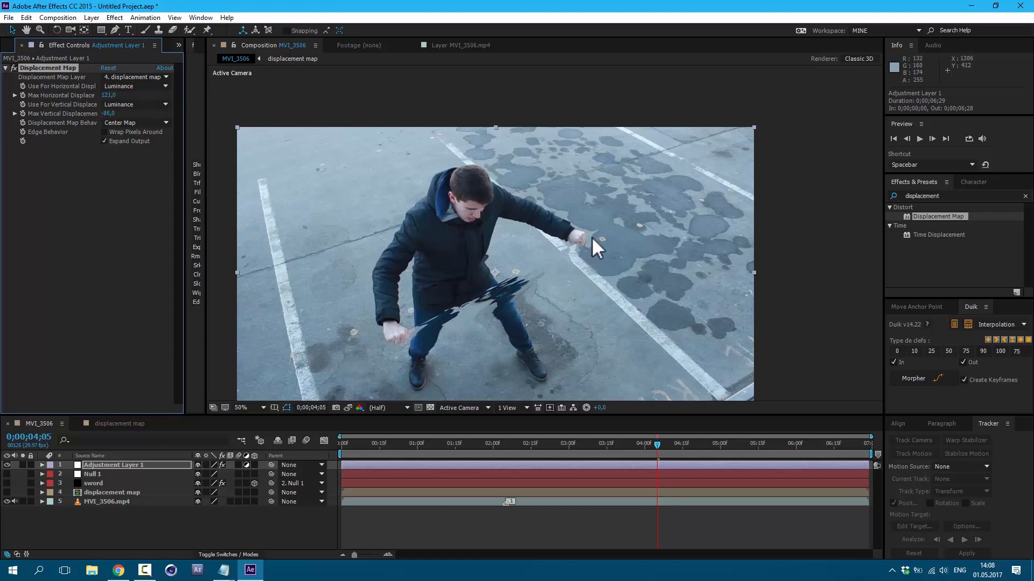
mouse_move(597, 388)
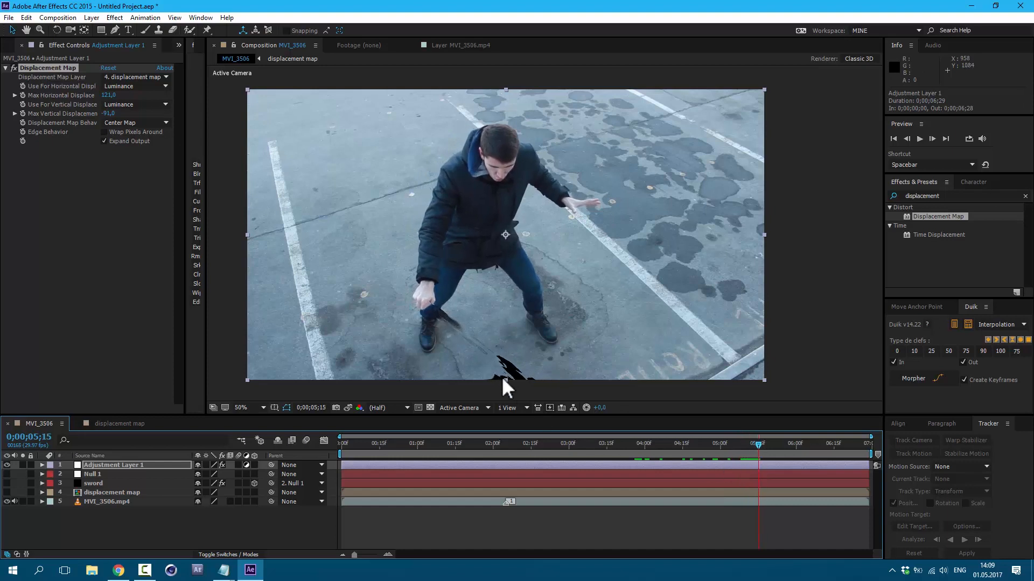
mouse_move(521, 381)
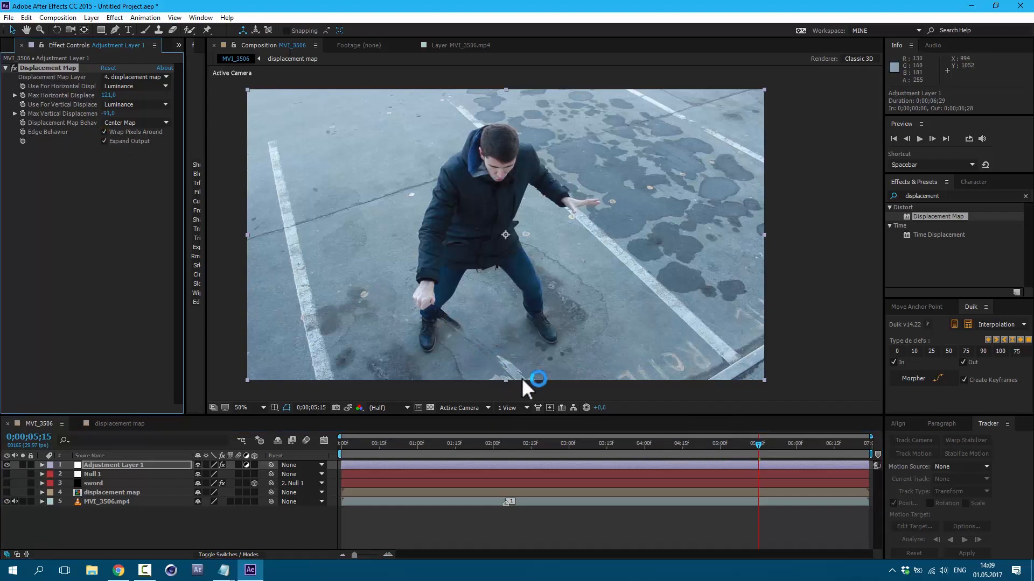
left_click(578, 443)
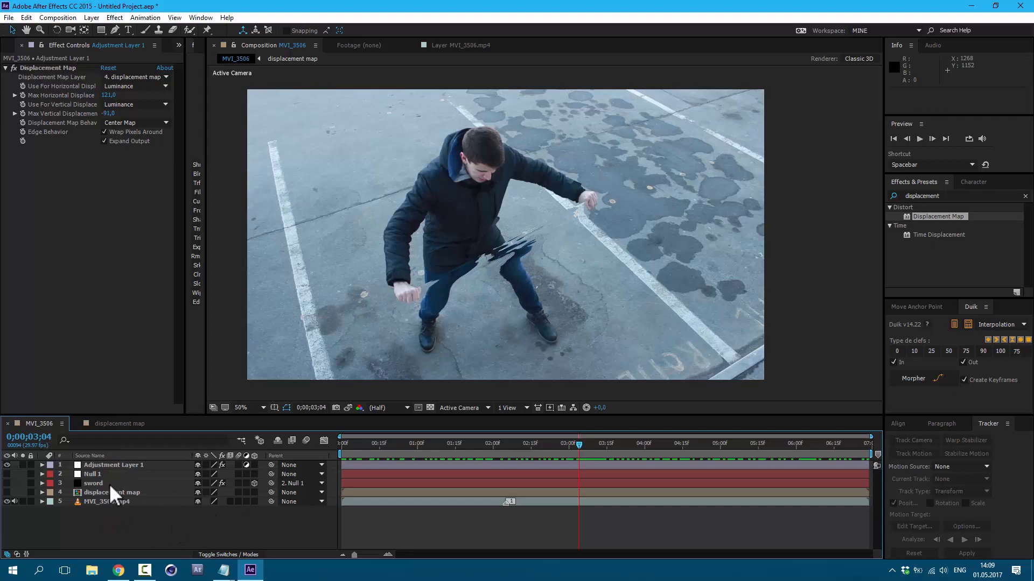
- Set the sword layer's blending mode to Add with 42% opacity, atop the layer stack
left_click(94, 483)
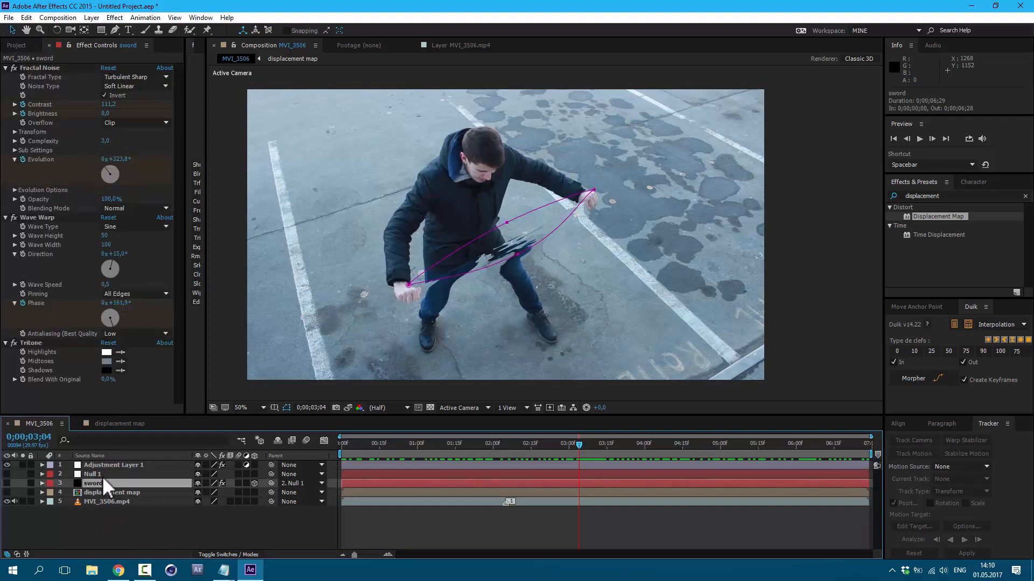
mouse_move(108, 481)
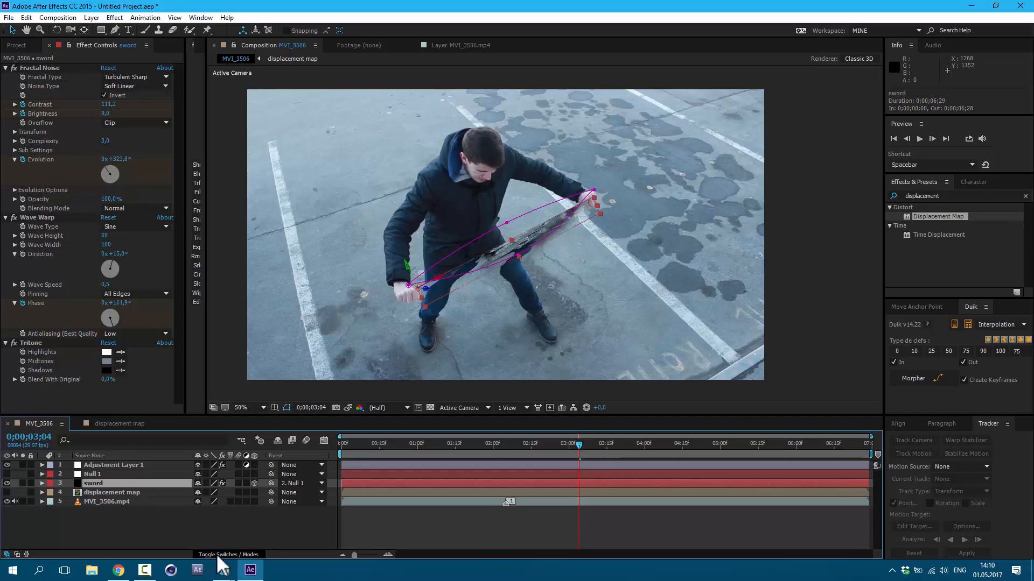
left_click(229, 555)
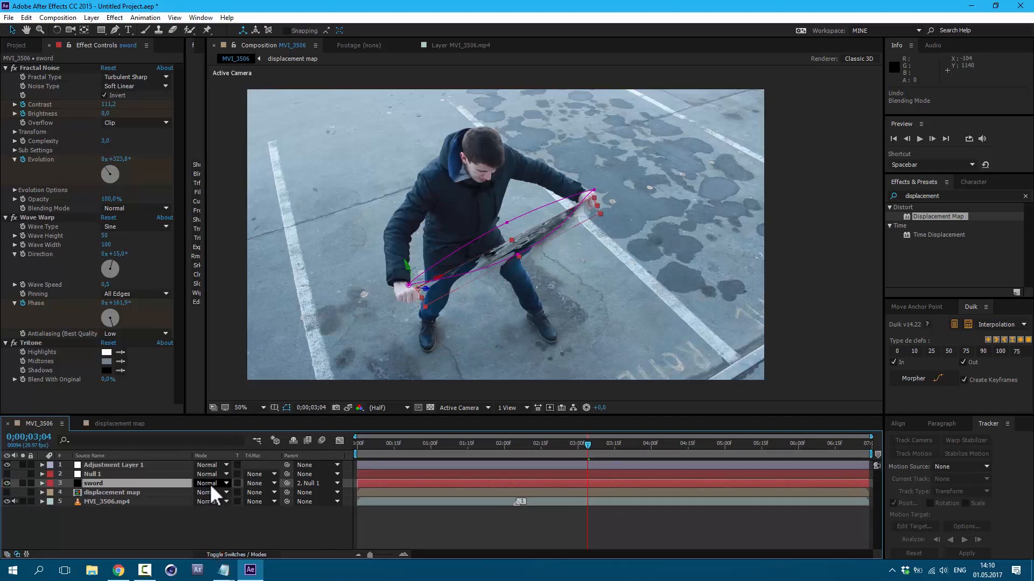
left_click(212, 484)
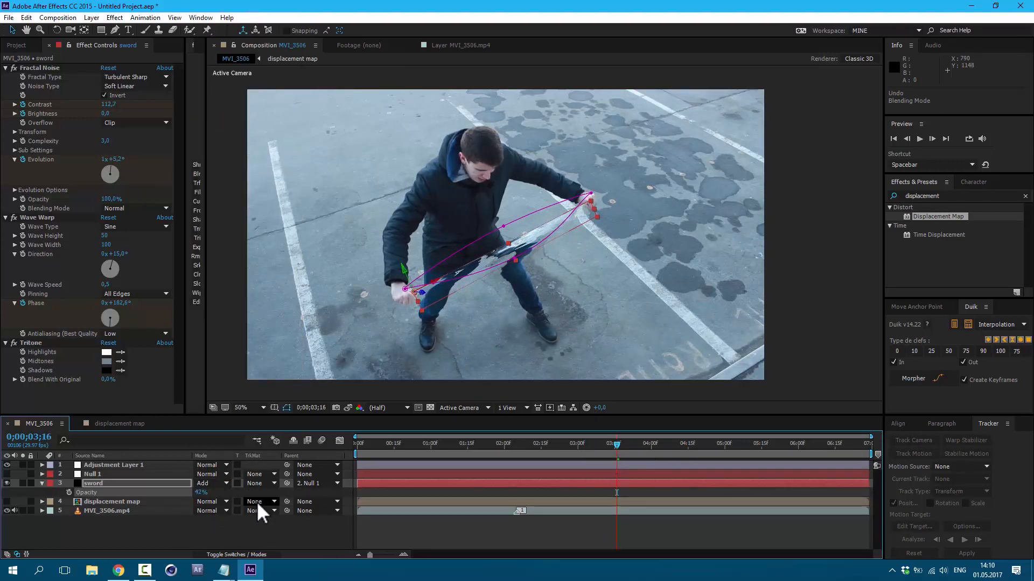
left_click(746, 443)
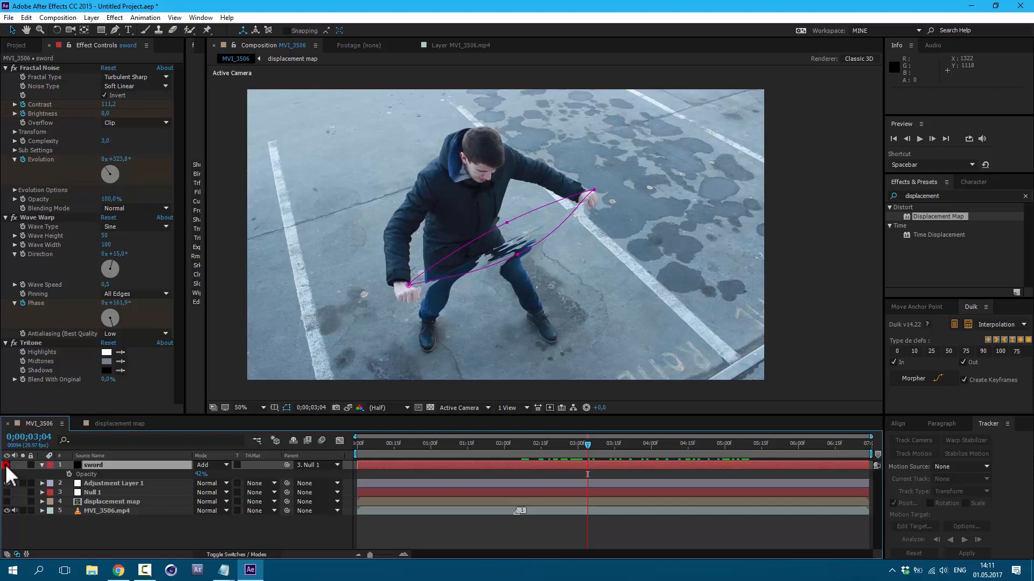
- Apply Curves to the sword layer and raise the RGB curve to brighten it
left_click(115, 17)
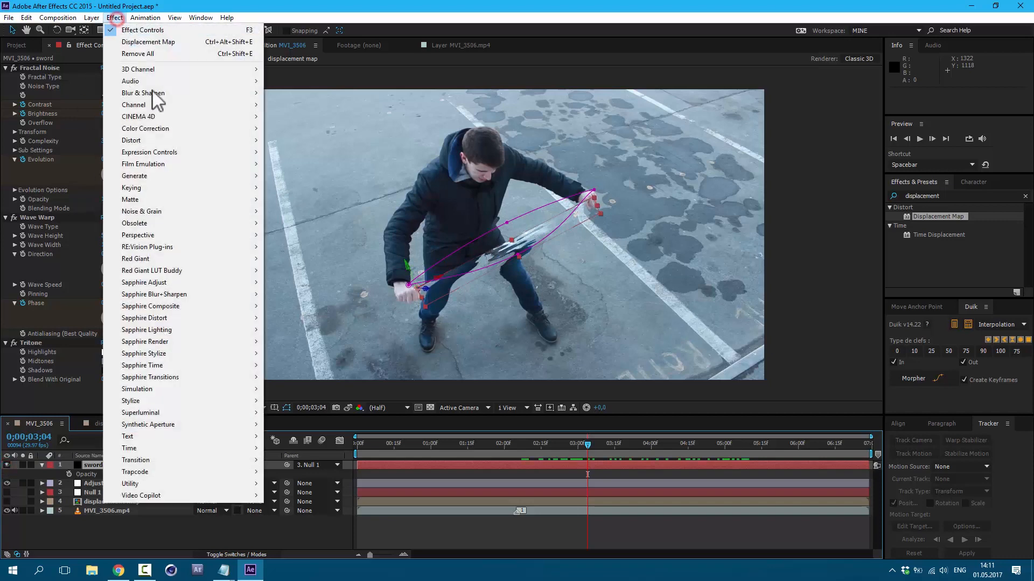
mouse_move(145, 129)
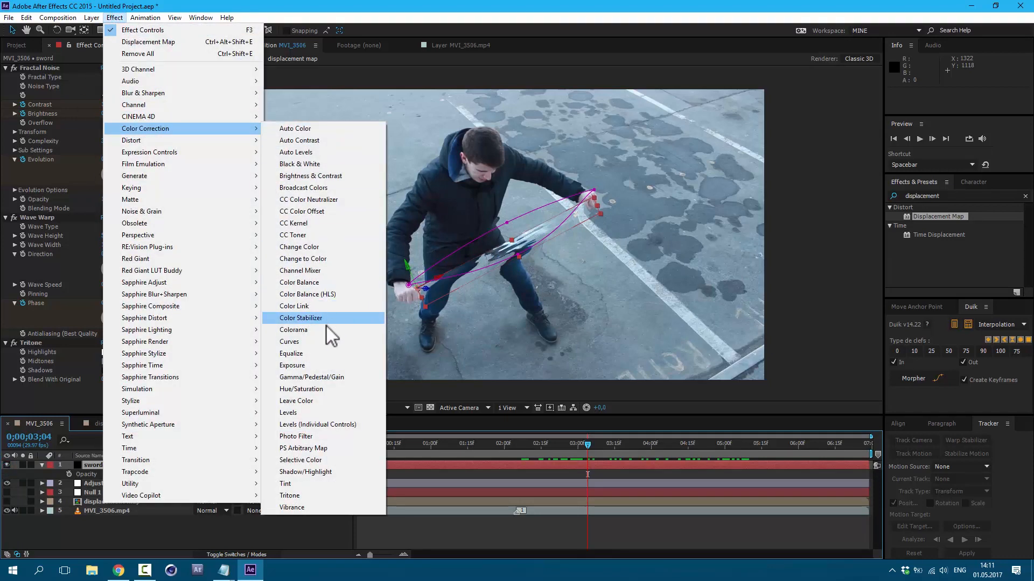
left_click(288, 342)
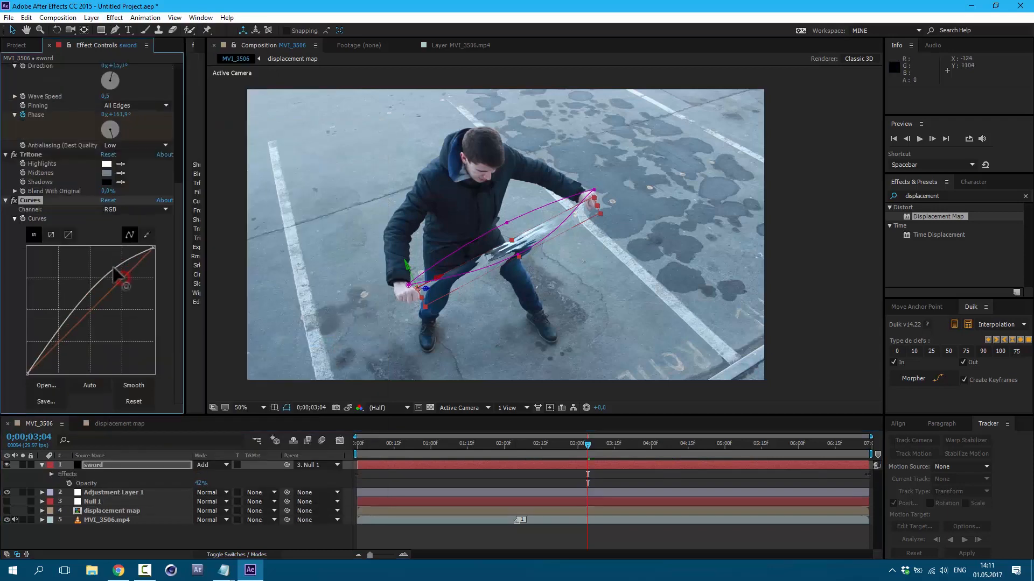
left_click_drag(118, 275, 66, 353)
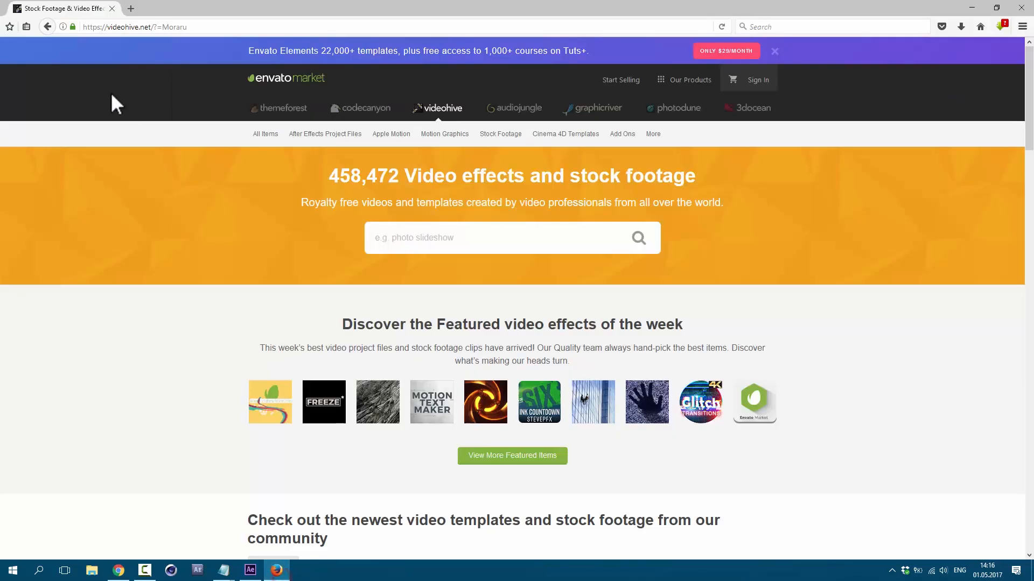
scroll("down", 3)
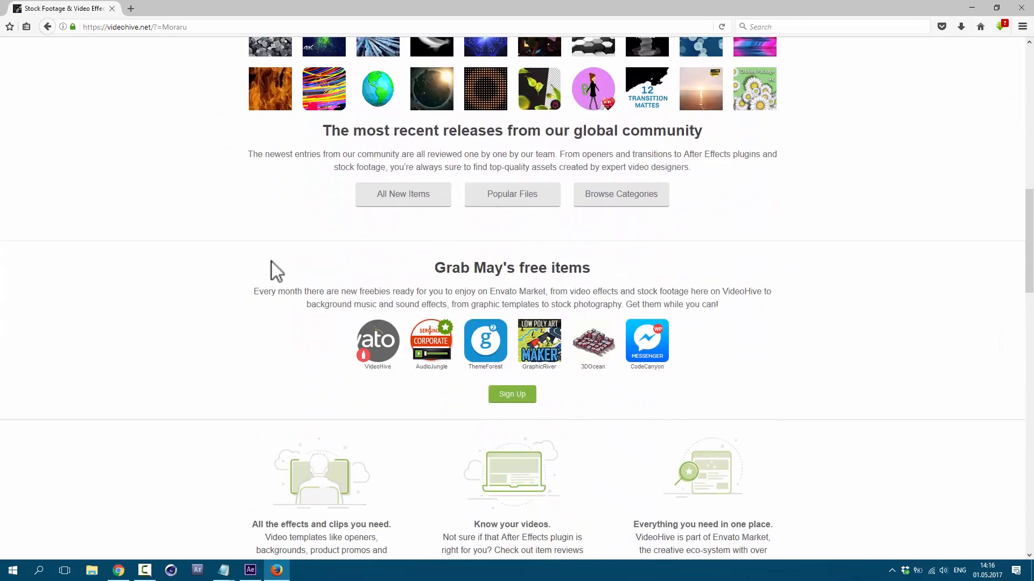
mouse_move(607, 284)
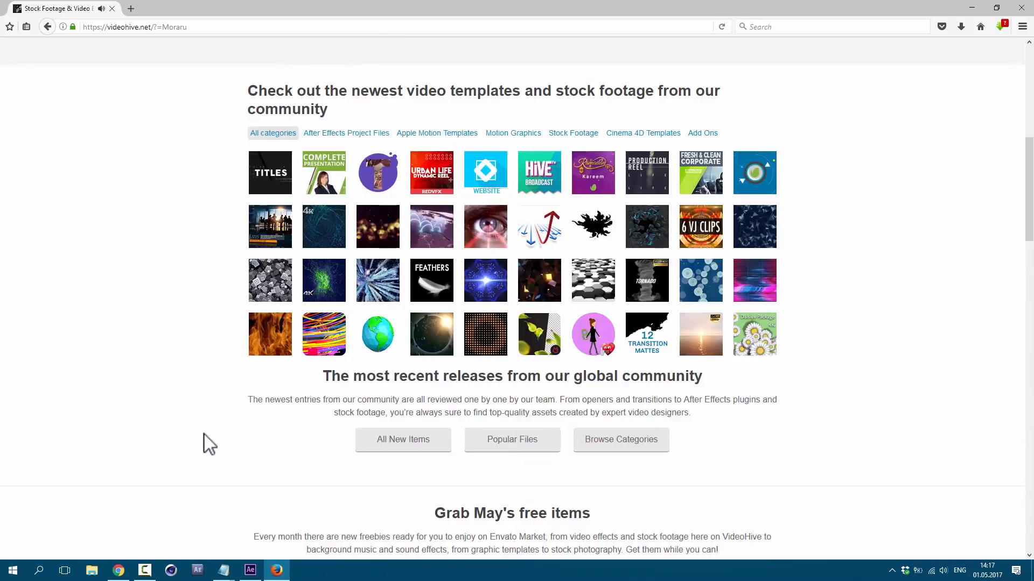
scroll("down", 3)
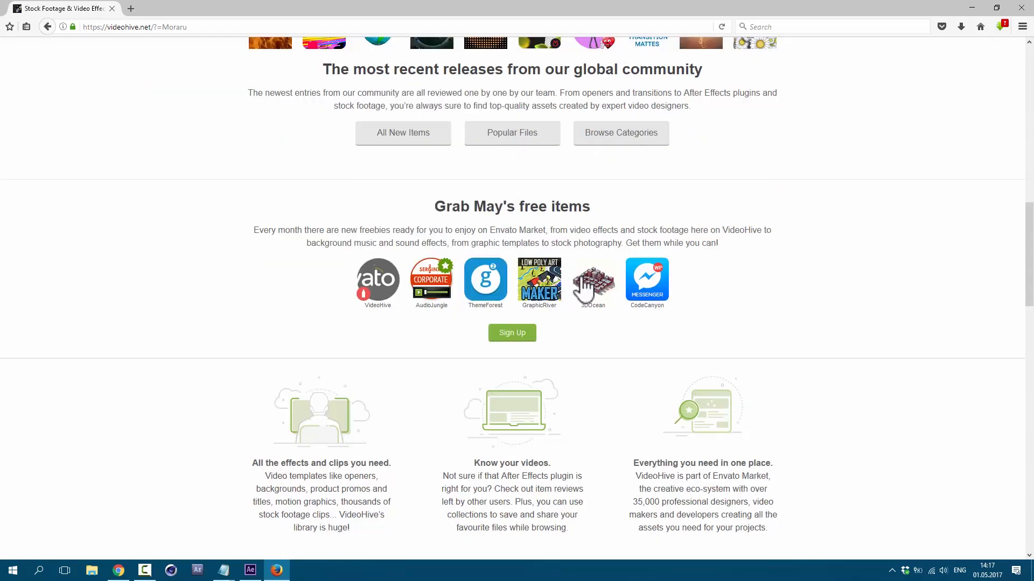